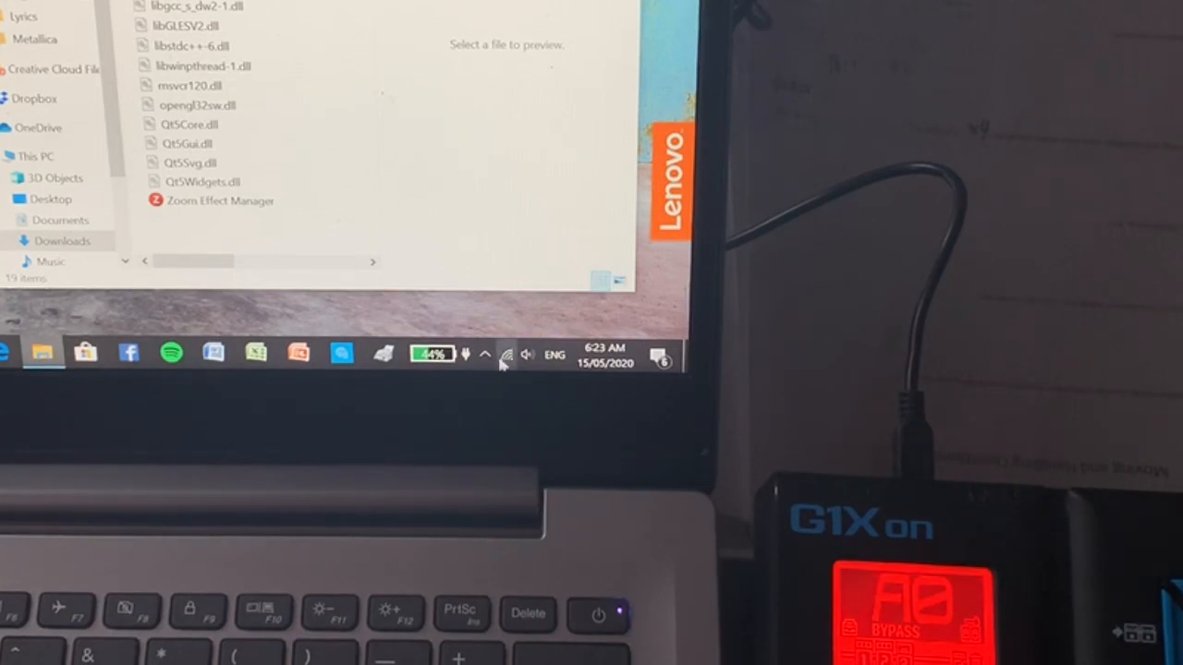
Run the Zoom Effect Manager application file from the Downloads folder
left_click(485, 354)
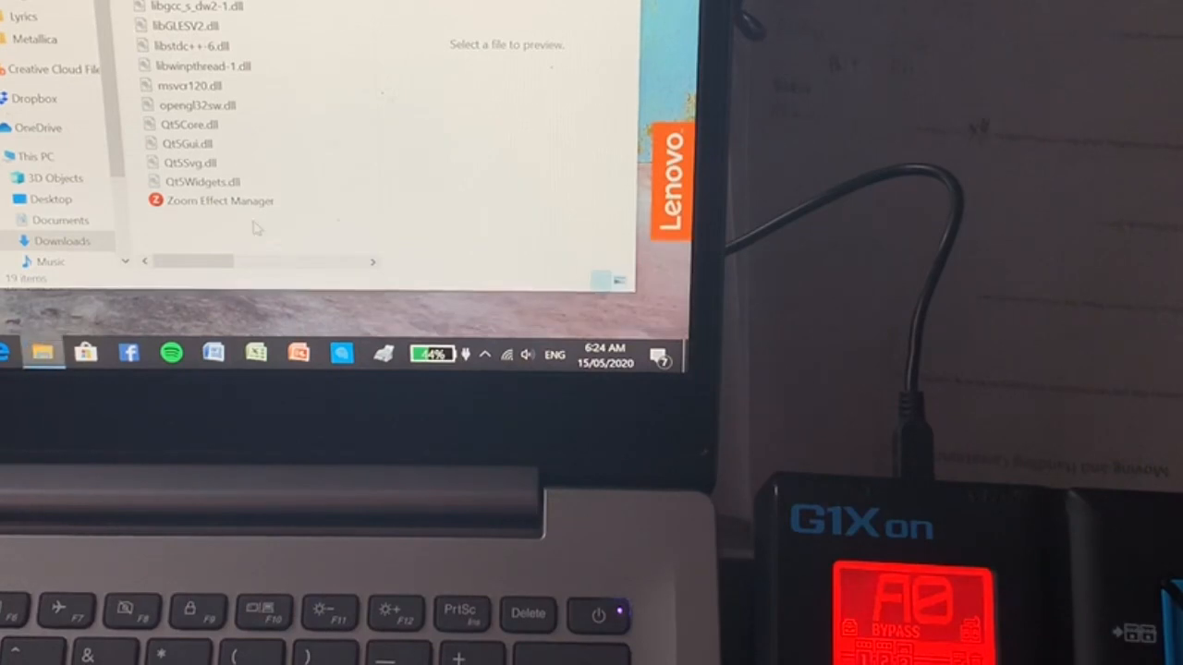
left_click(220, 201)
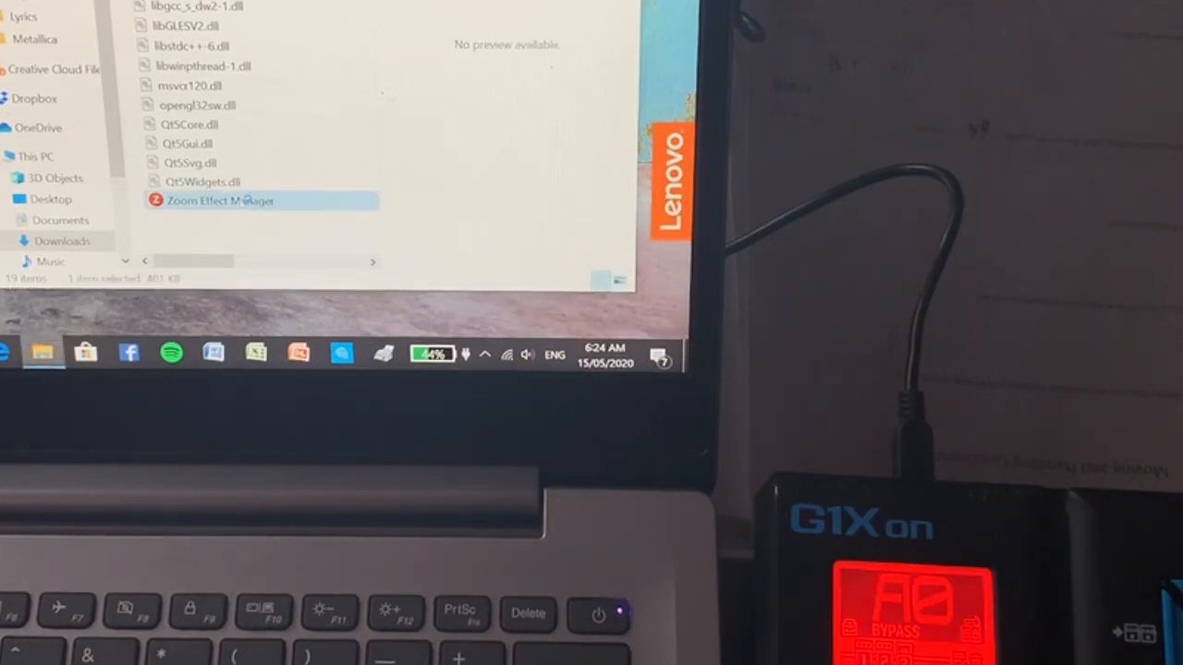
double_click(220, 200)
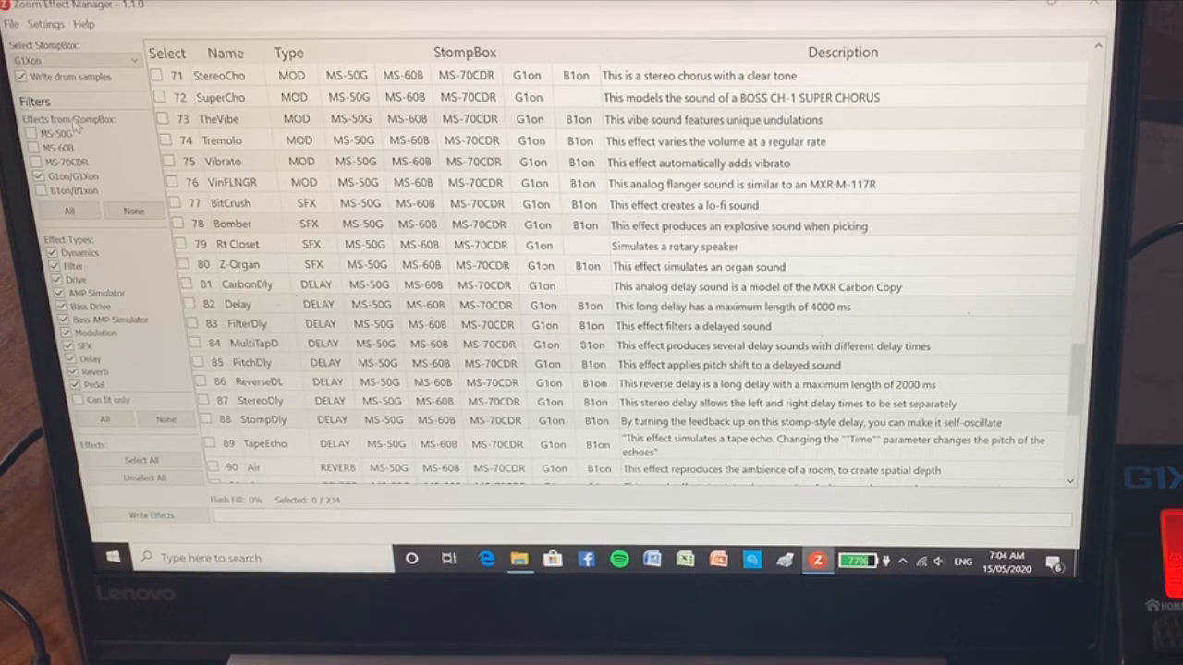
Scroll up and down the G1Xon effect table to review the listed effects
scroll("up", 3)
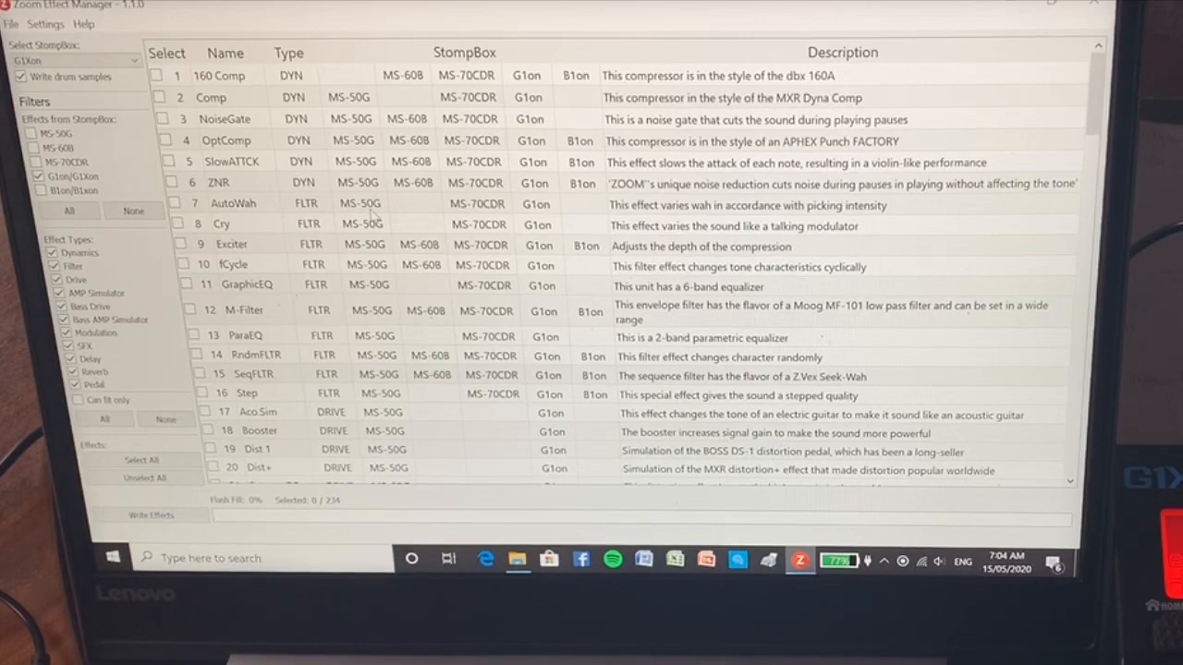
scroll("down", 3)
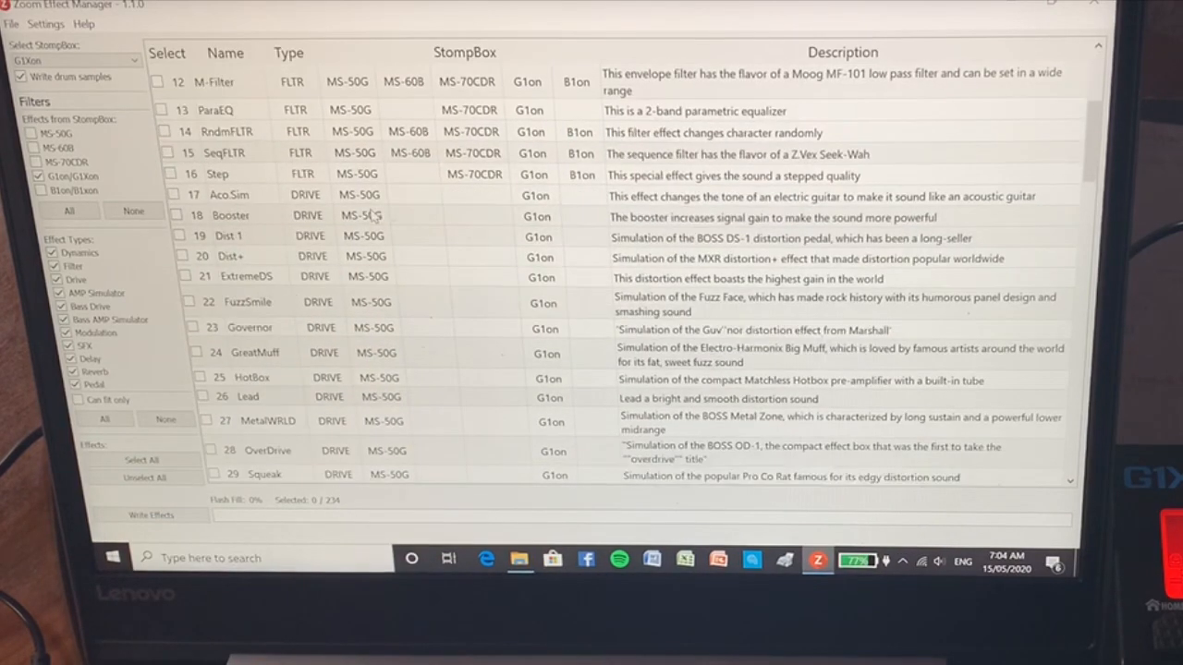
scroll("down", 3)
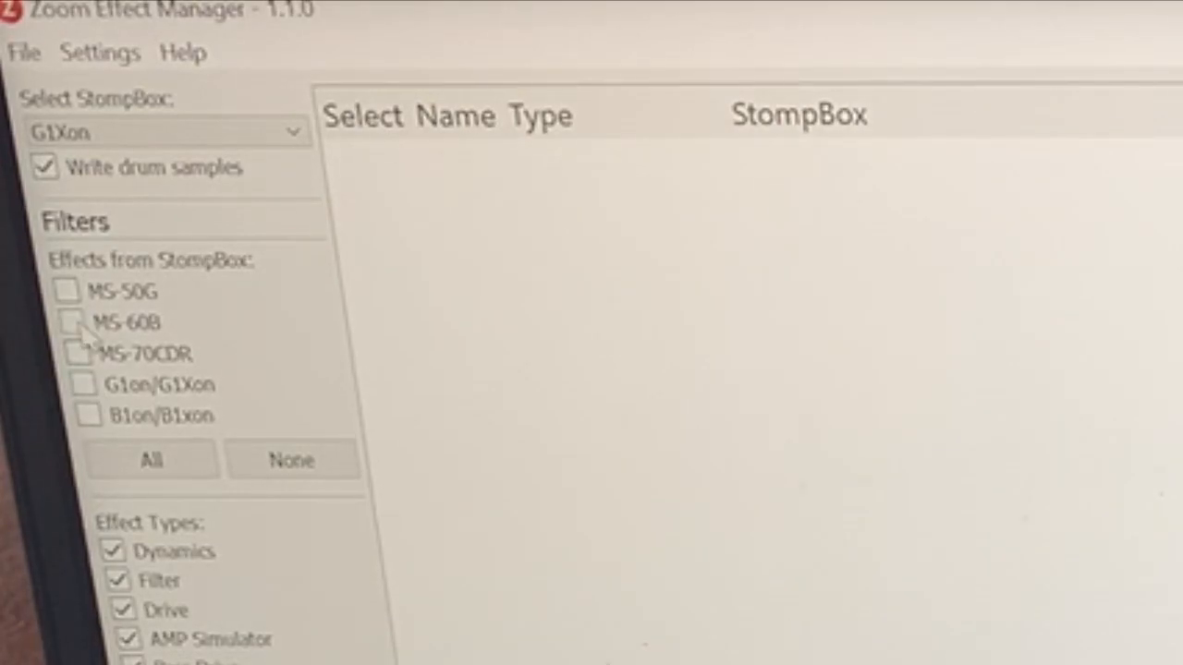
Toggle the MS-50G, MS-60B and MS-70CDR filters, then re-tick G1on/G1Xon
left_click(71, 321)
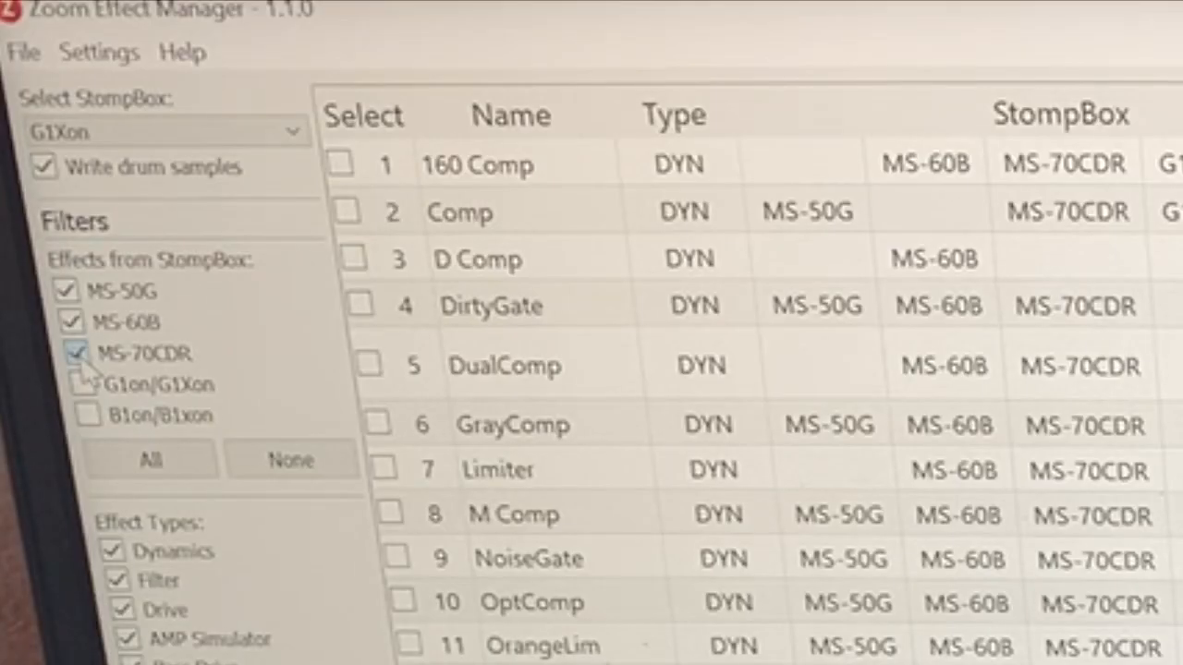
left_click(72, 351)
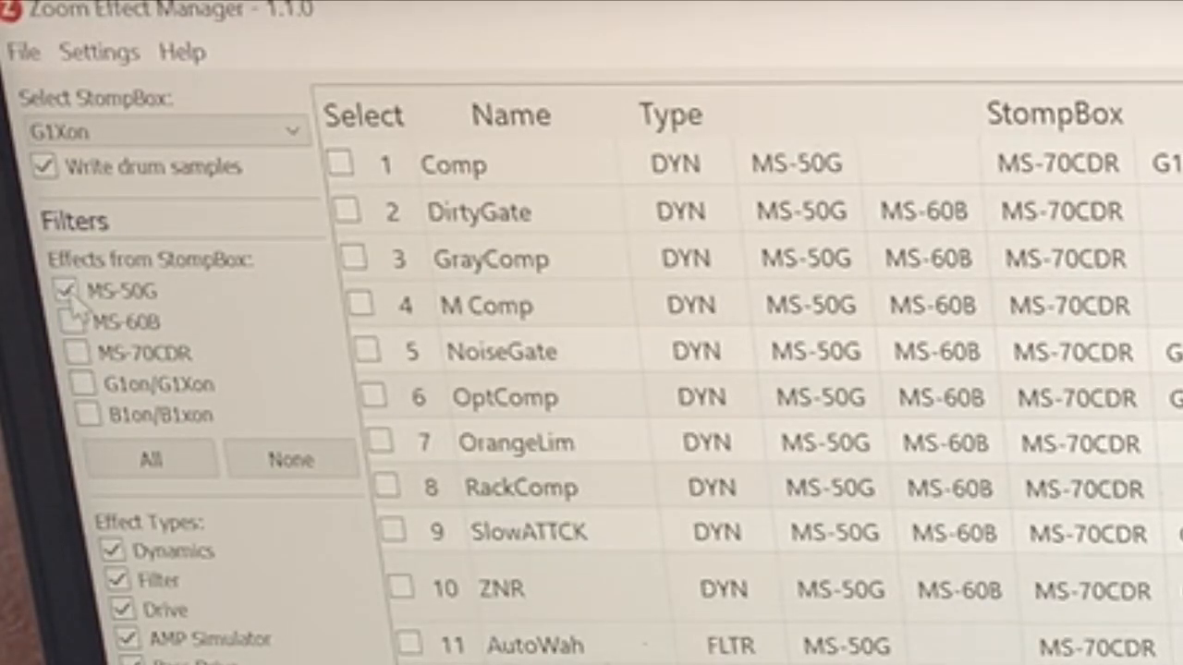
left_click(68, 291)
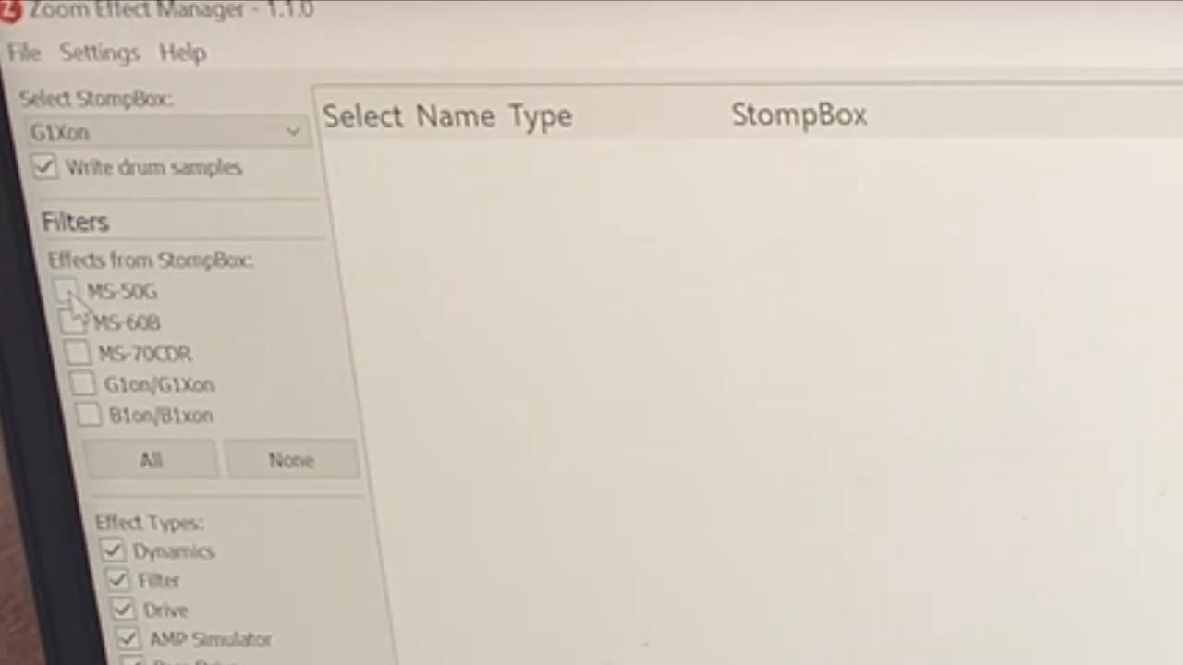
mouse_move(89, 413)
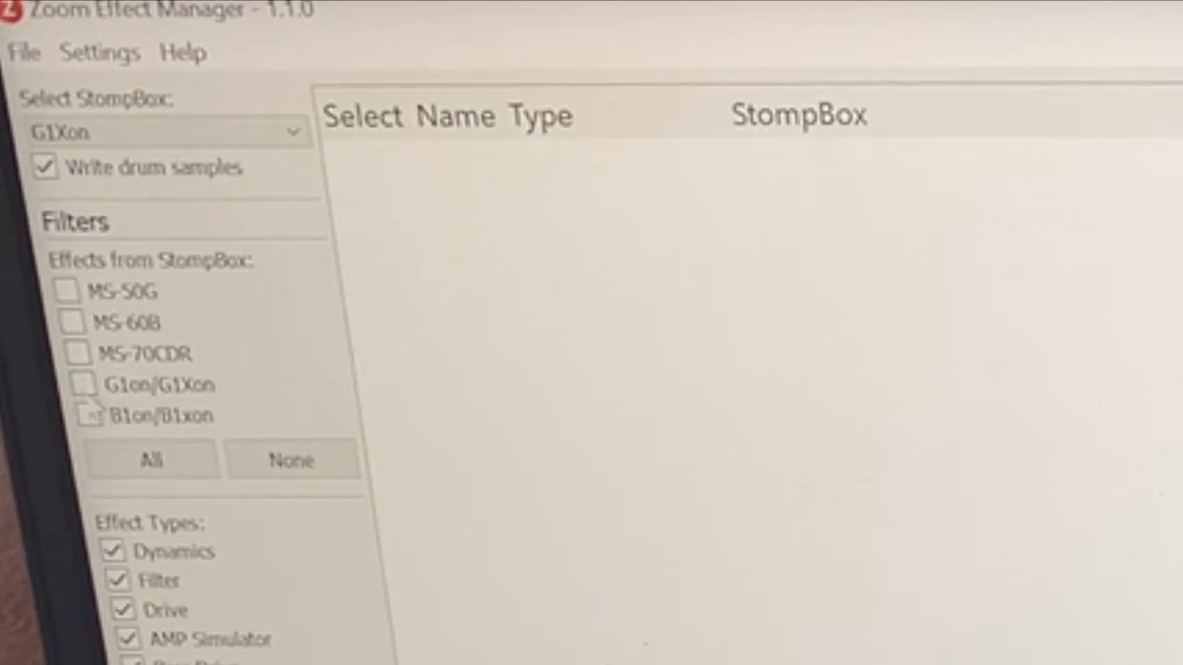
left_click(73, 385)
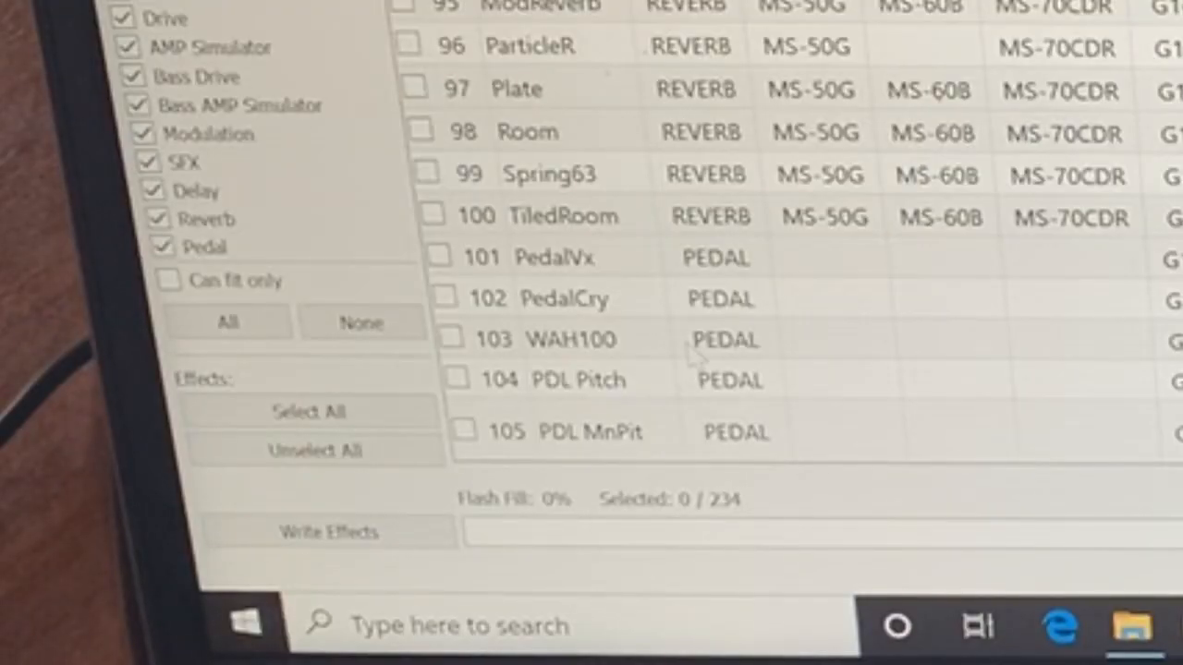
Select all listed effects, reaching Selected 105/234 and 68% flash
left_click(310, 411)
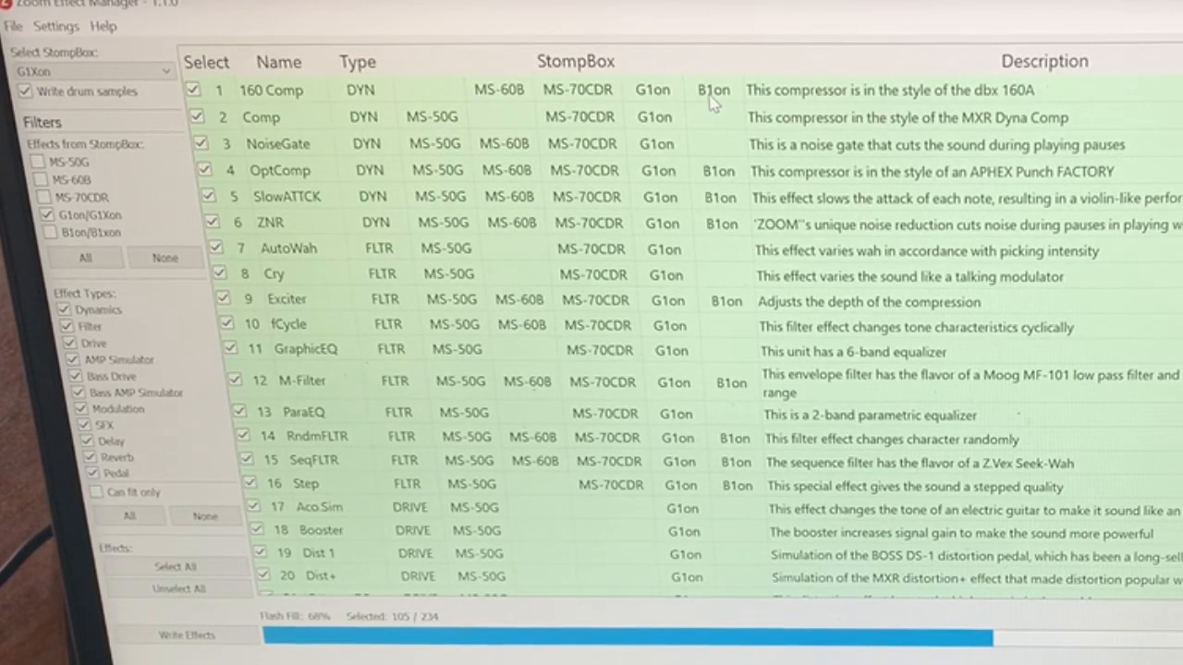
mouse_move(731, 247)
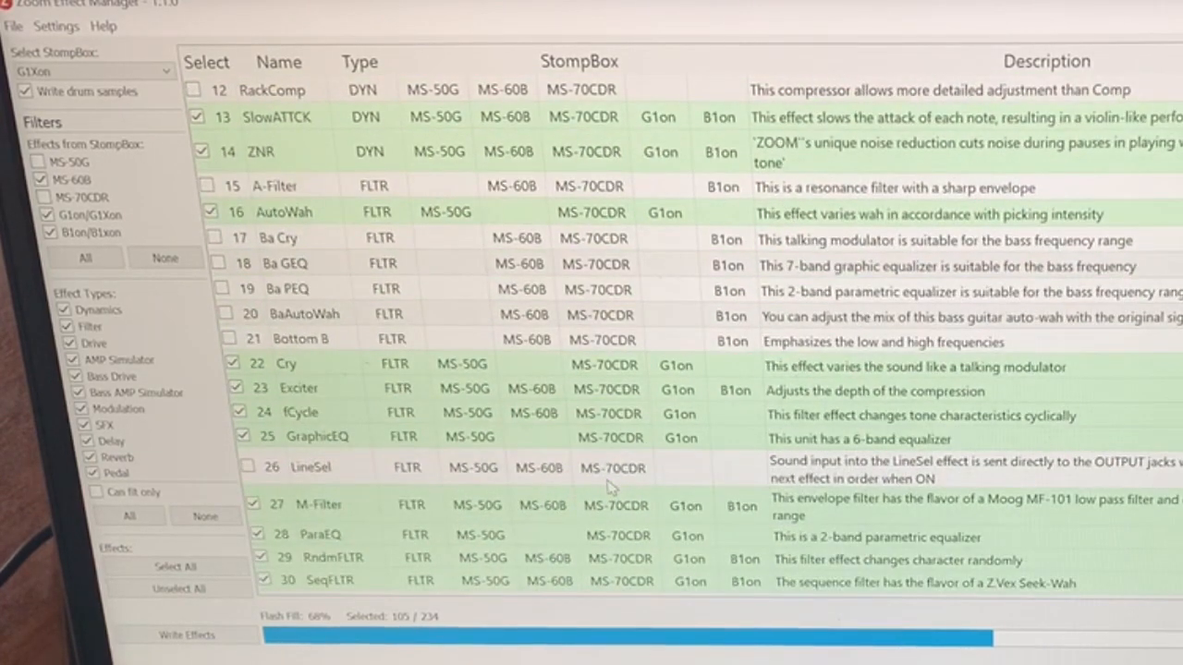
Scroll the table to inspect the newly listed MS-50G and MS-70CDR effects
scroll("down", 3)
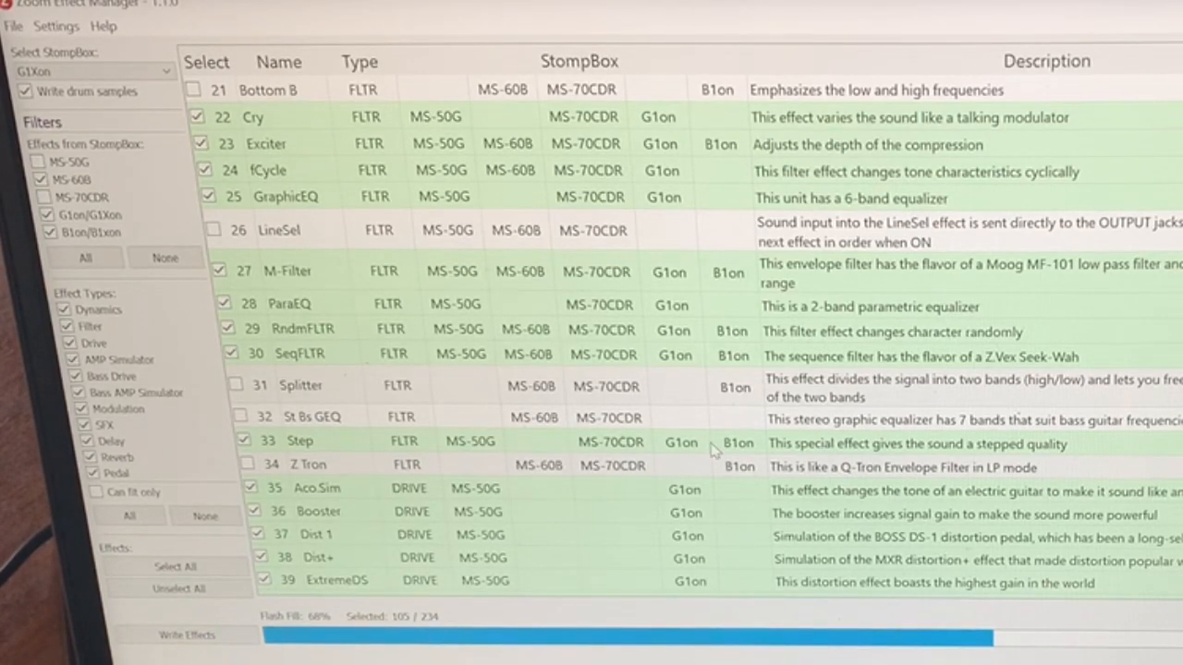
scroll("down", 3)
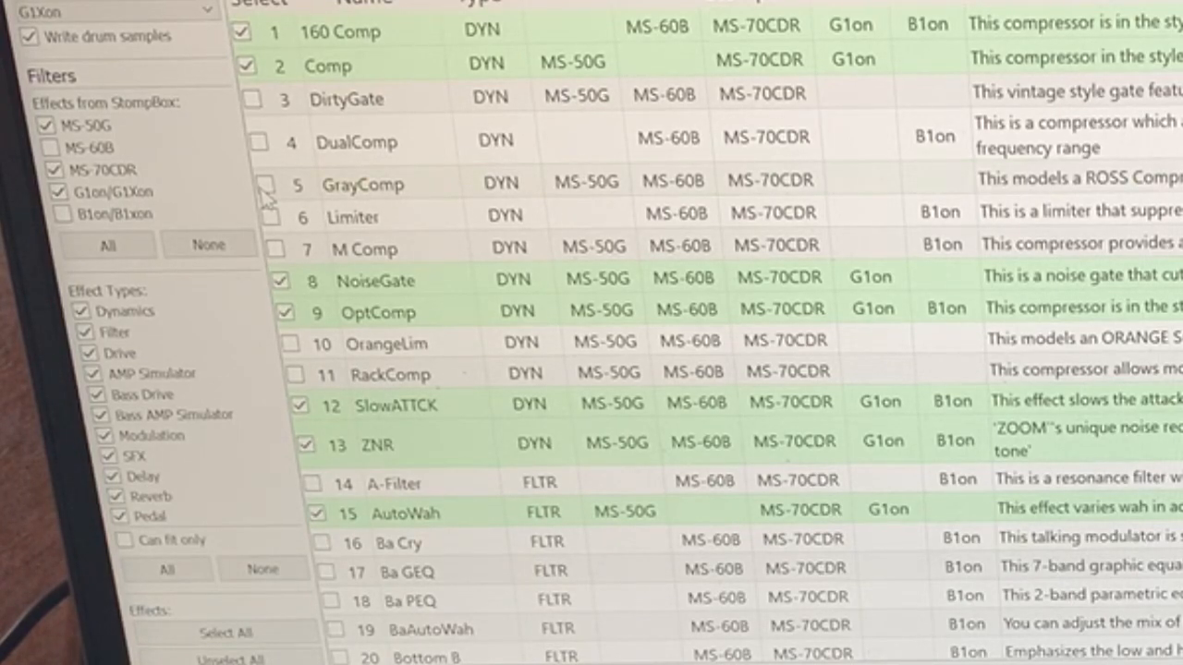
Tick 5 GrayComp and 10 OrangeLim for writing
left_click(266, 184)
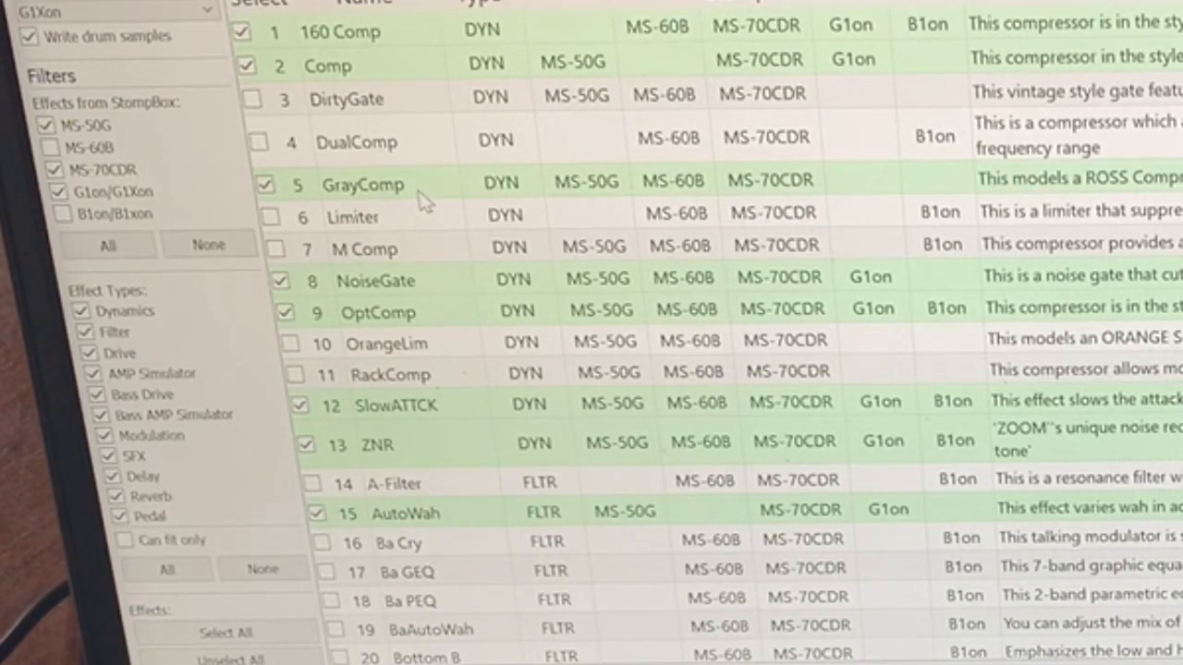
mouse_move(499, 371)
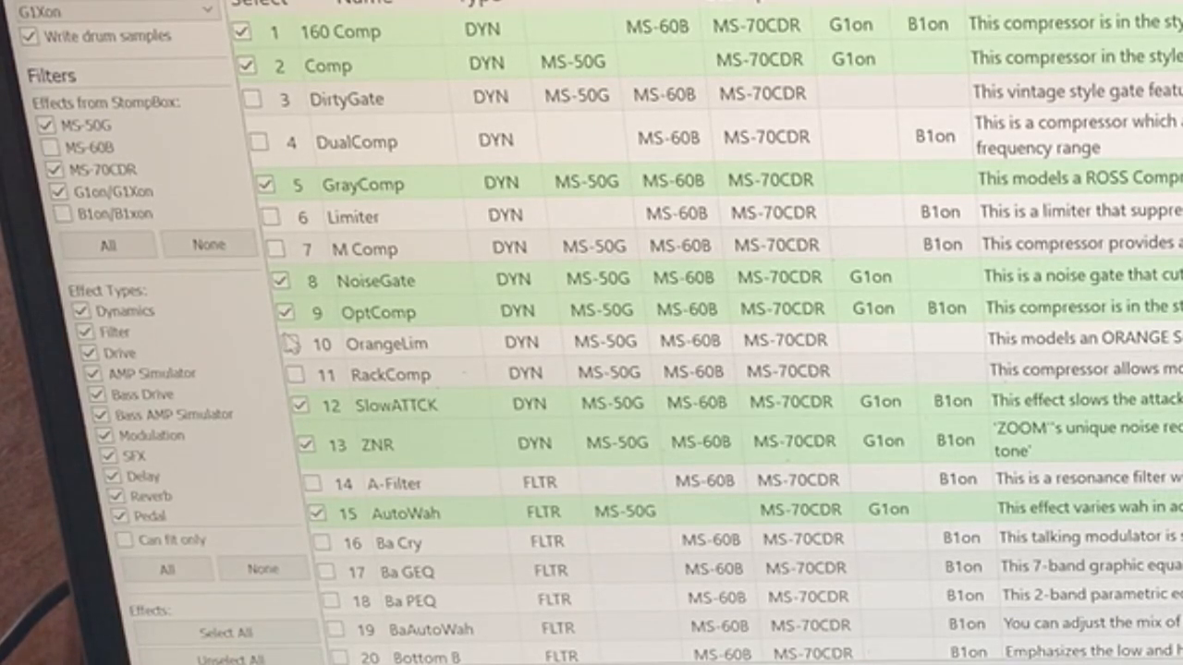
left_click(290, 343)
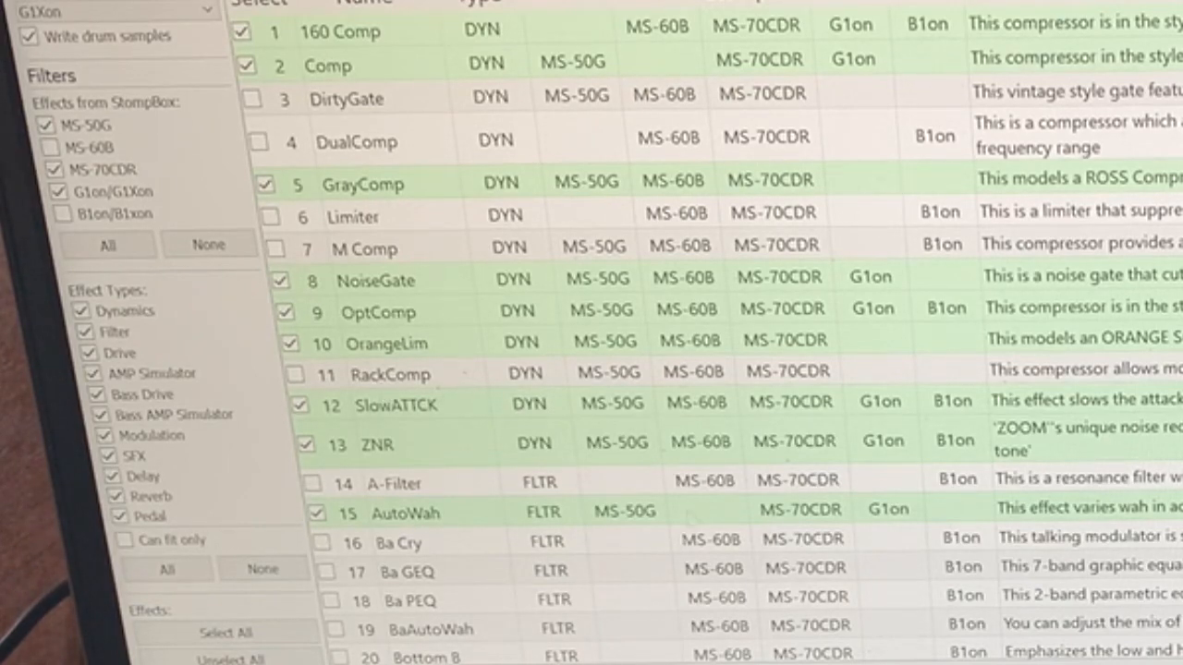
scroll("down", 3)
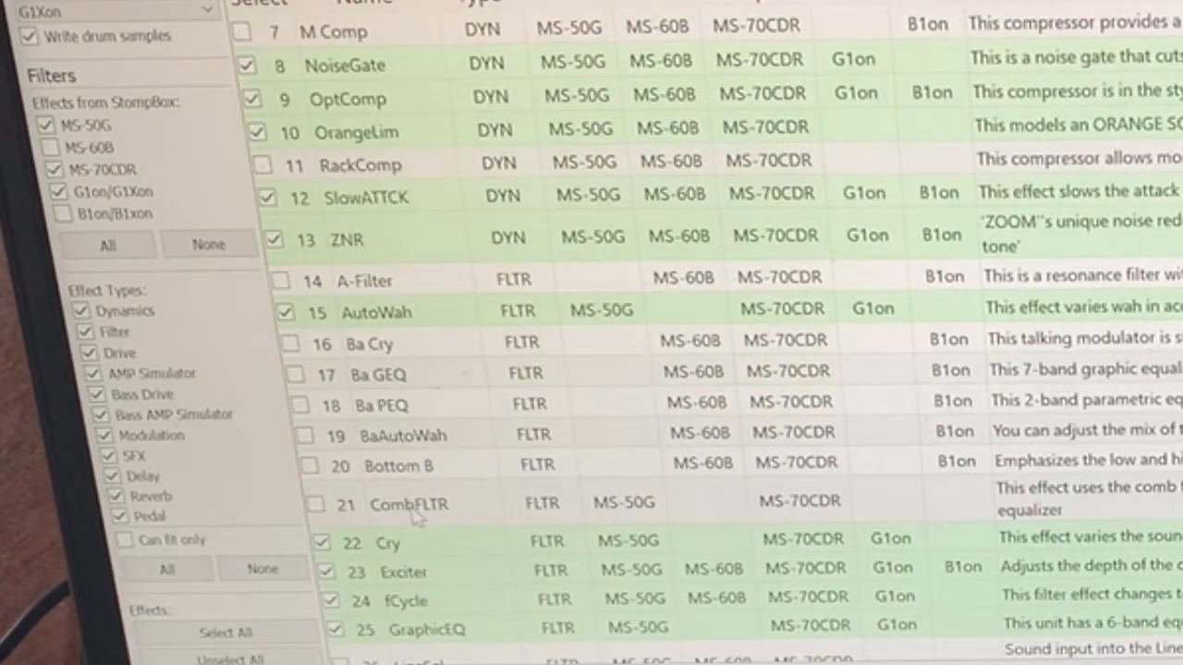
scroll("down", 3)
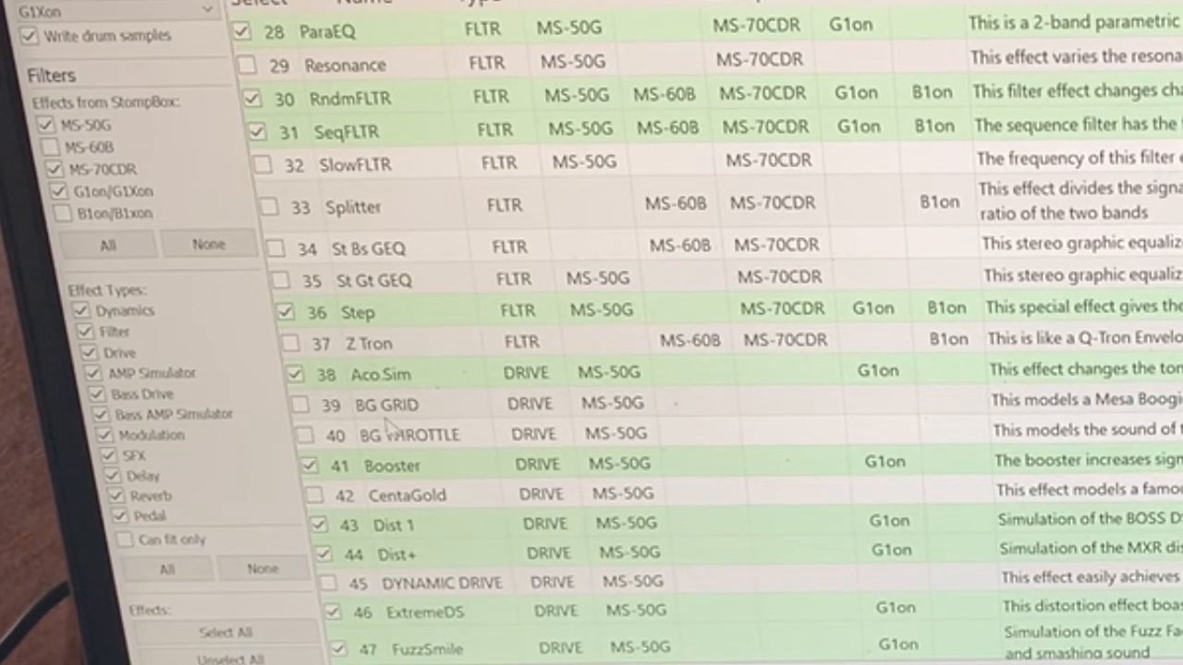
Tick BG GRID, CentaGold, NYC Muff and RED CRUNCH in the DRIVE section
left_click(295, 404)
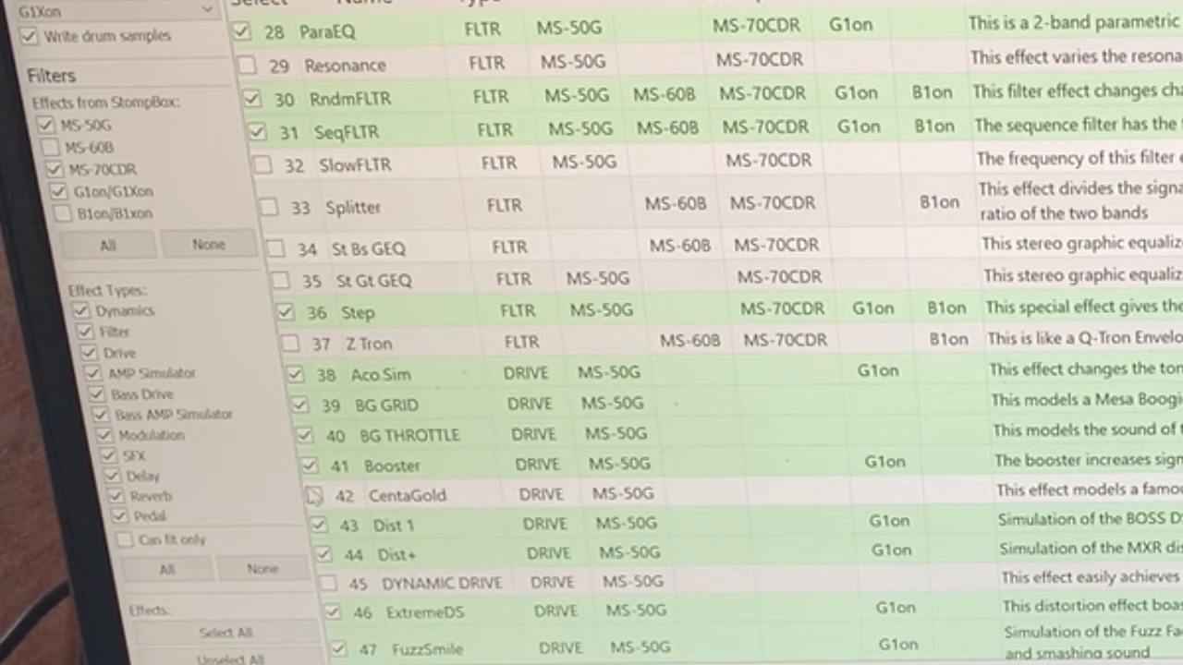
left_click(312, 494)
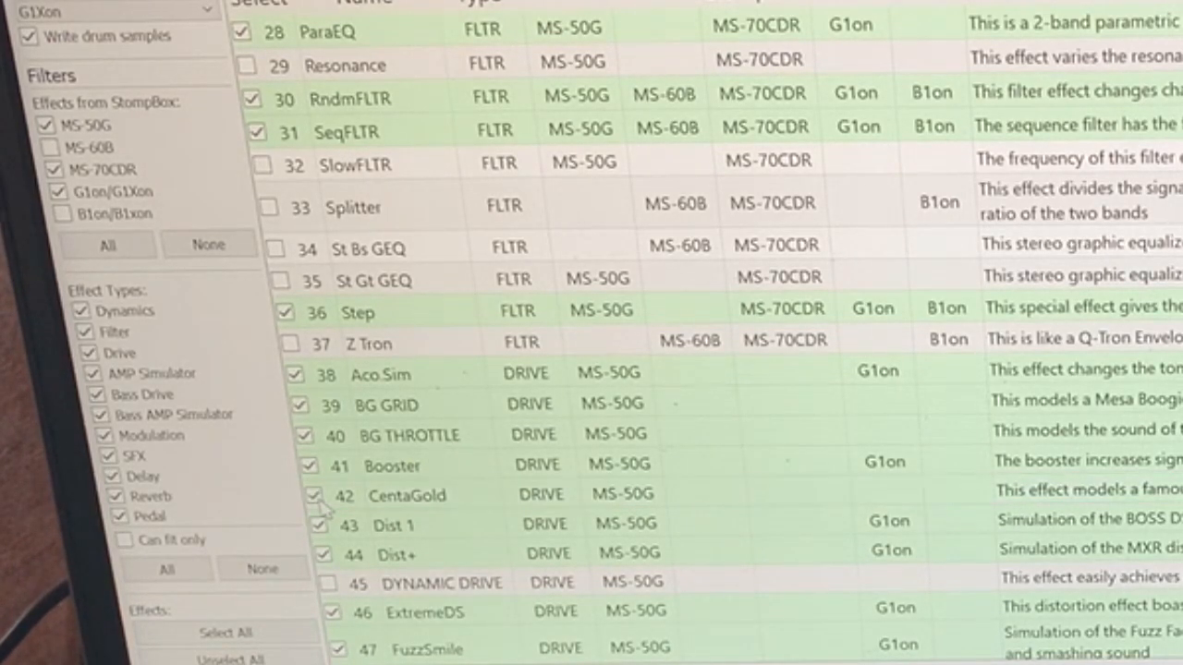
scroll("down", 3)
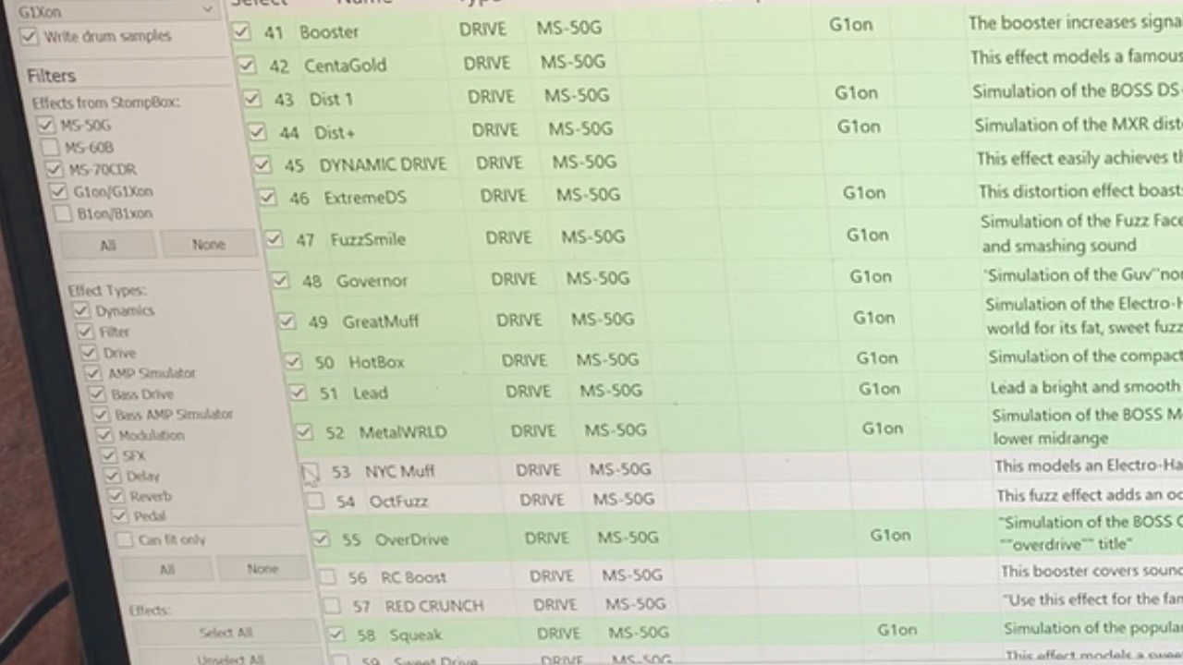
left_click(303, 471)
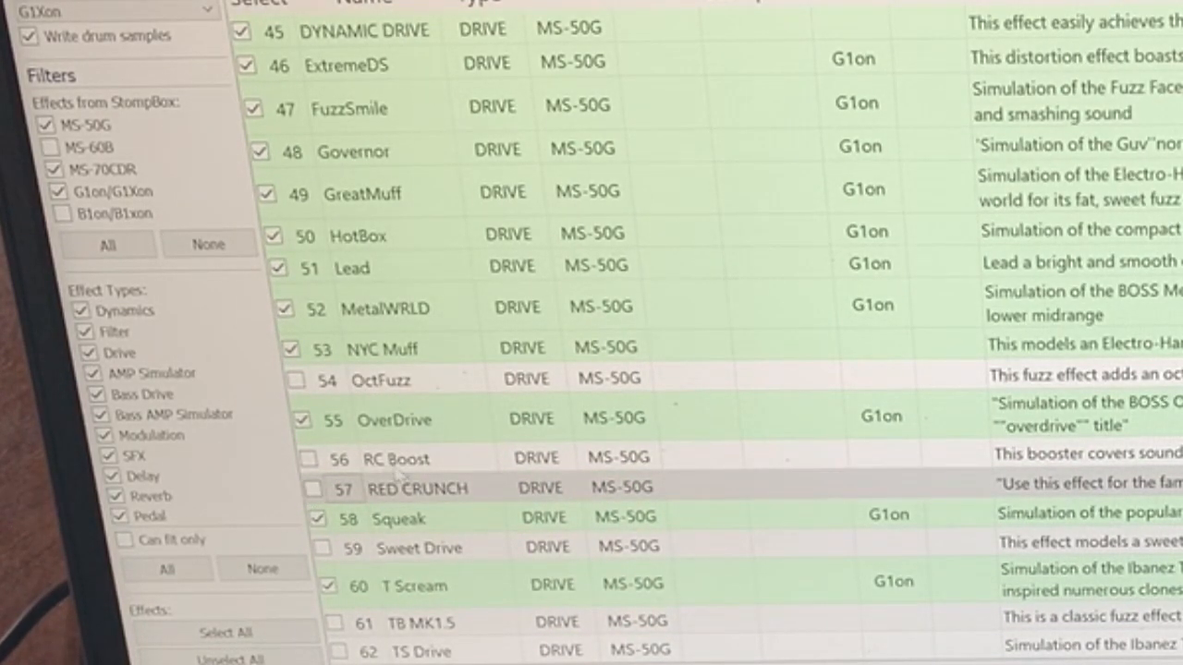
left_click(314, 488)
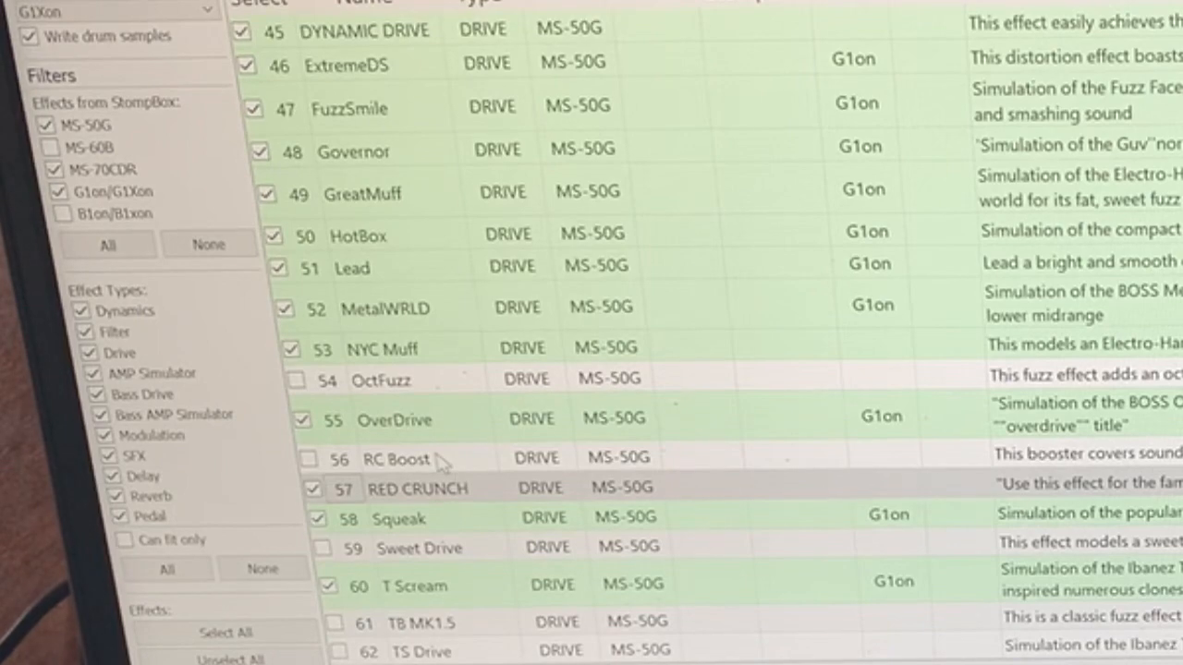
Tick Sweet Drive, TS Drive and Z Neos further down the drives
scroll("down", 3)
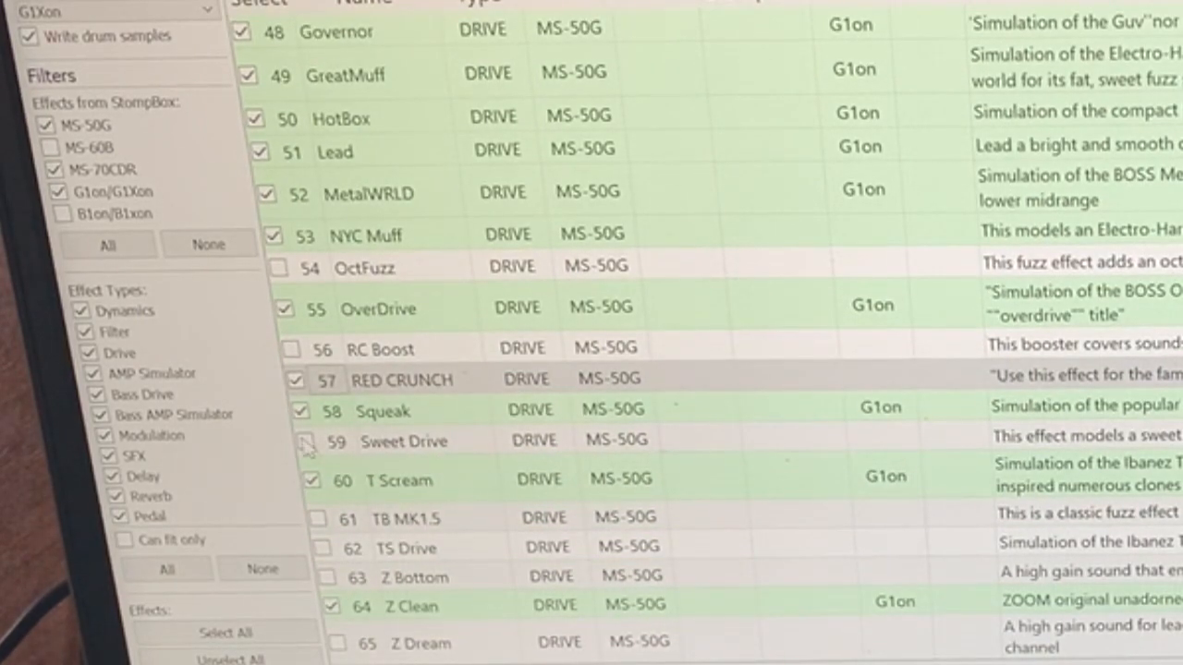
left_click(302, 441)
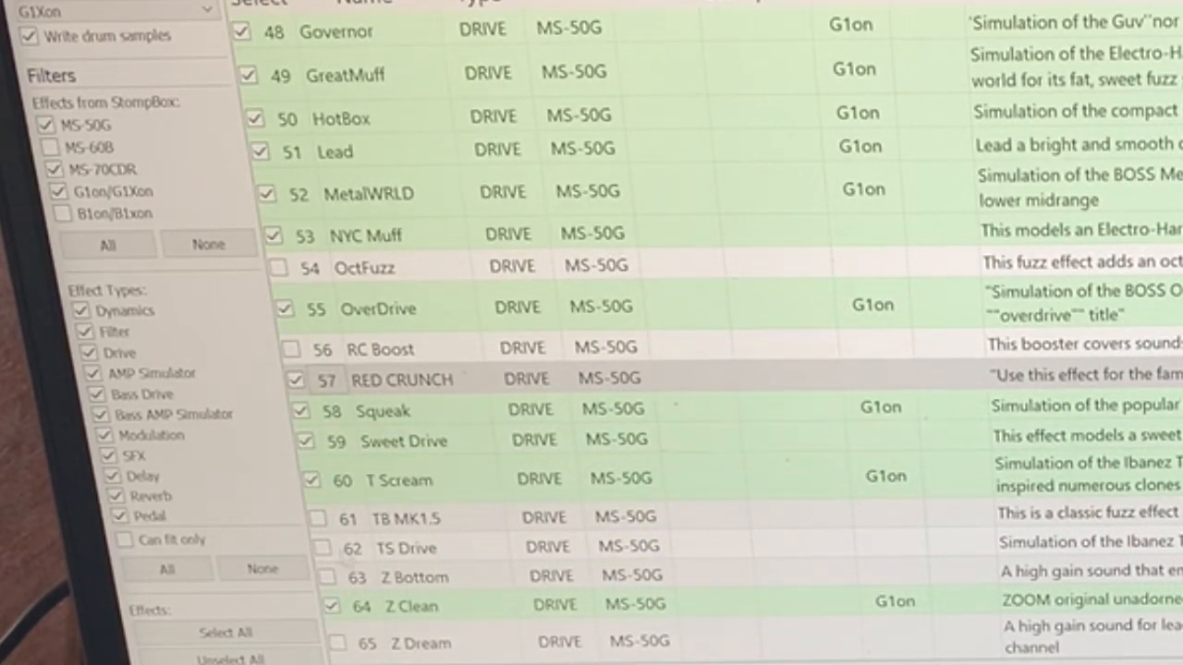
left_click(323, 546)
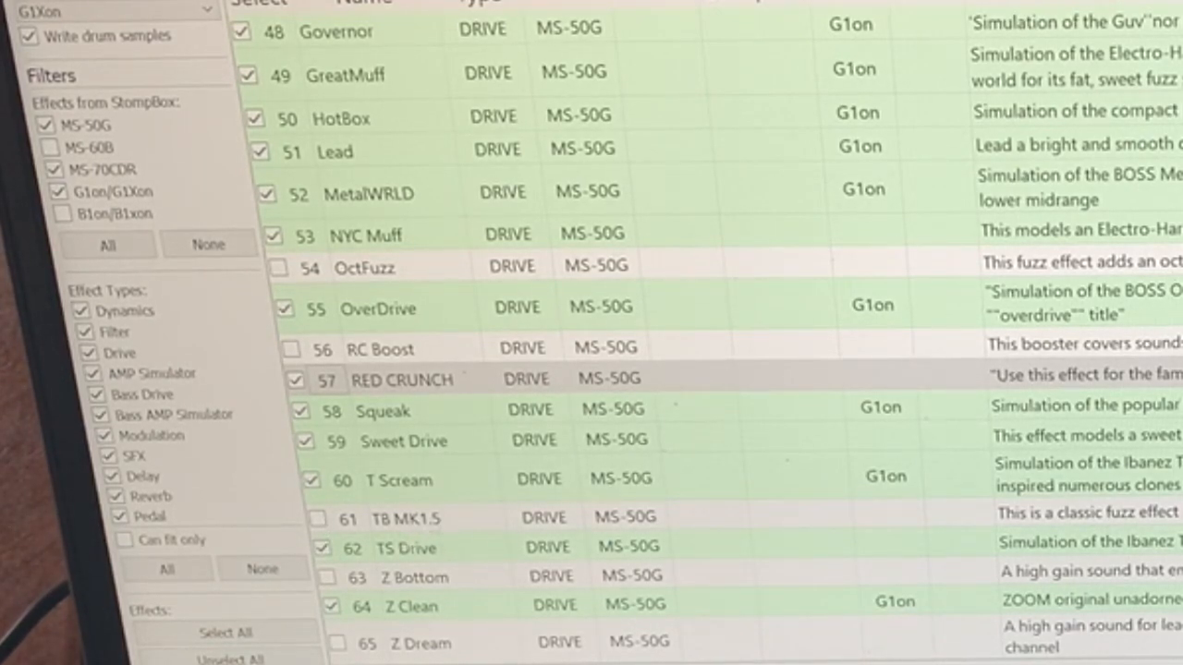
scroll("down", 3)
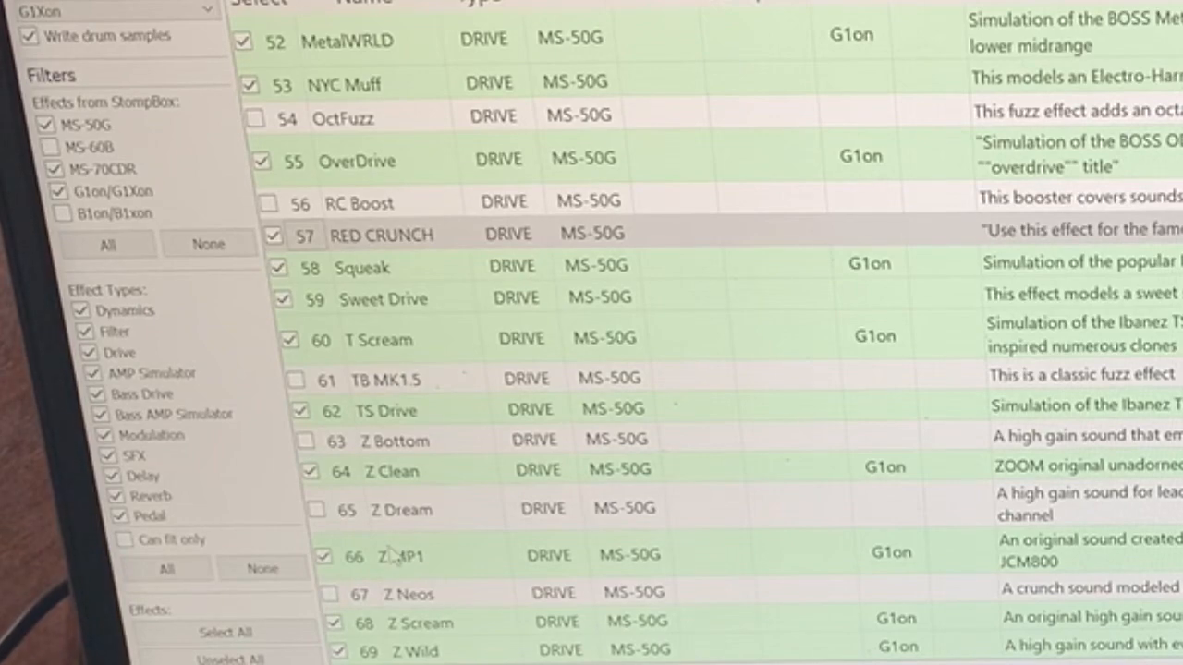
scroll("down", 3)
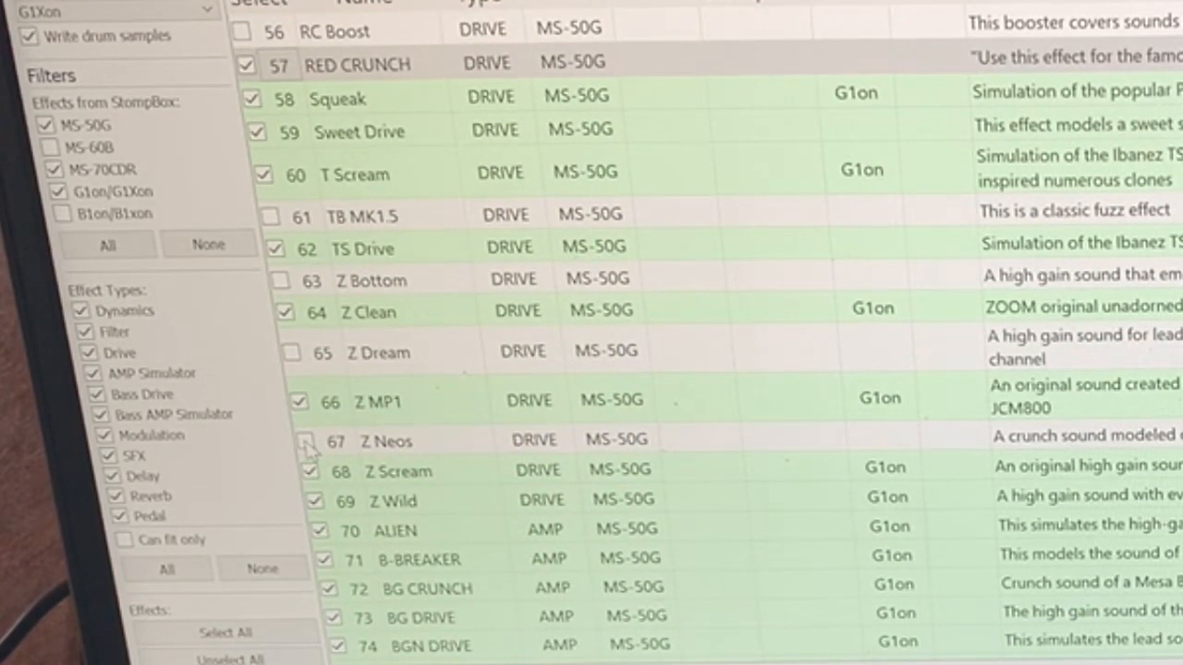
left_click(297, 441)
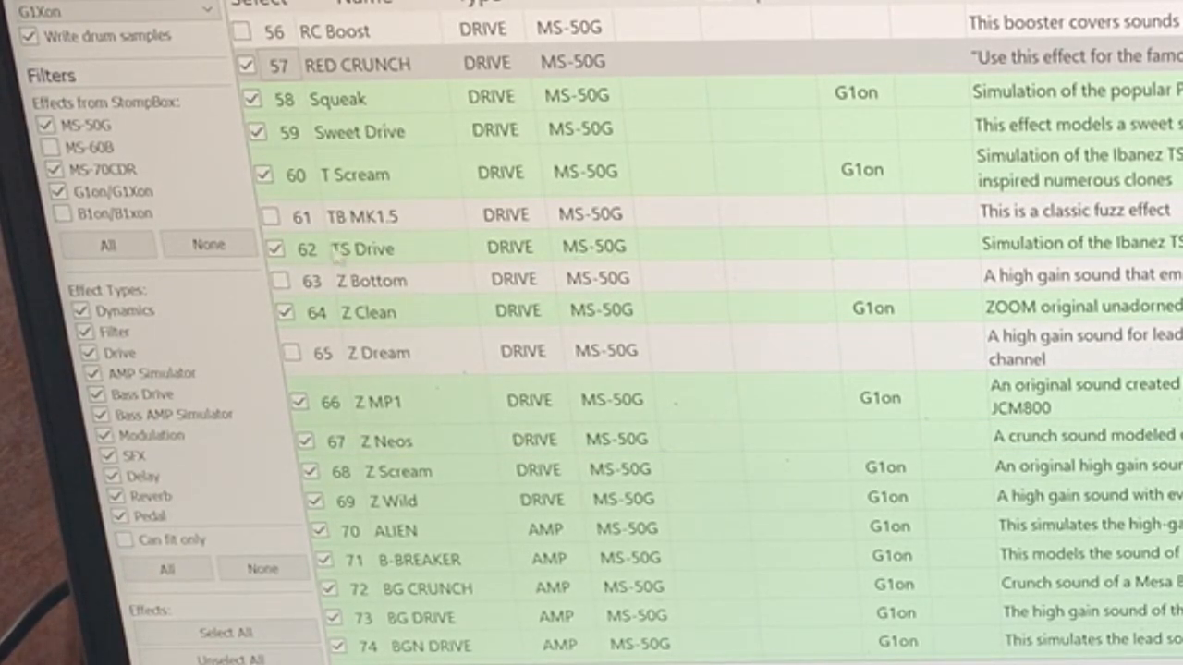
Tick the chorus effects ANA234Cho, CE-Cho5 and 113 MirageCho for writing
scroll("down", 3)
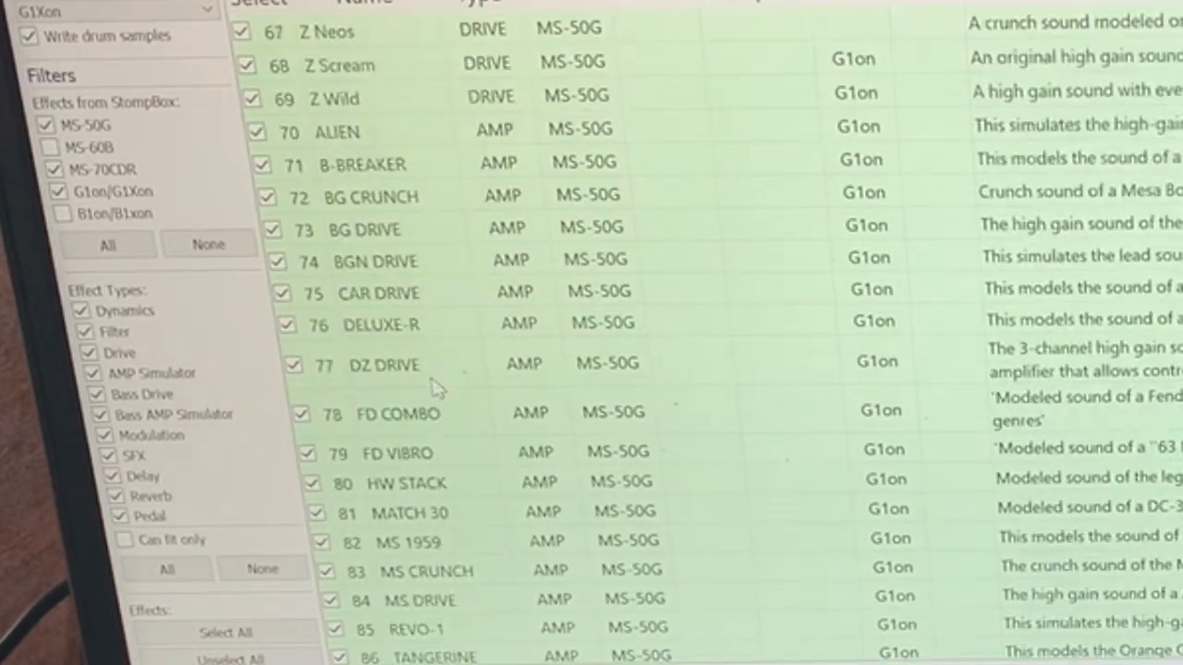
scroll("down", 3)
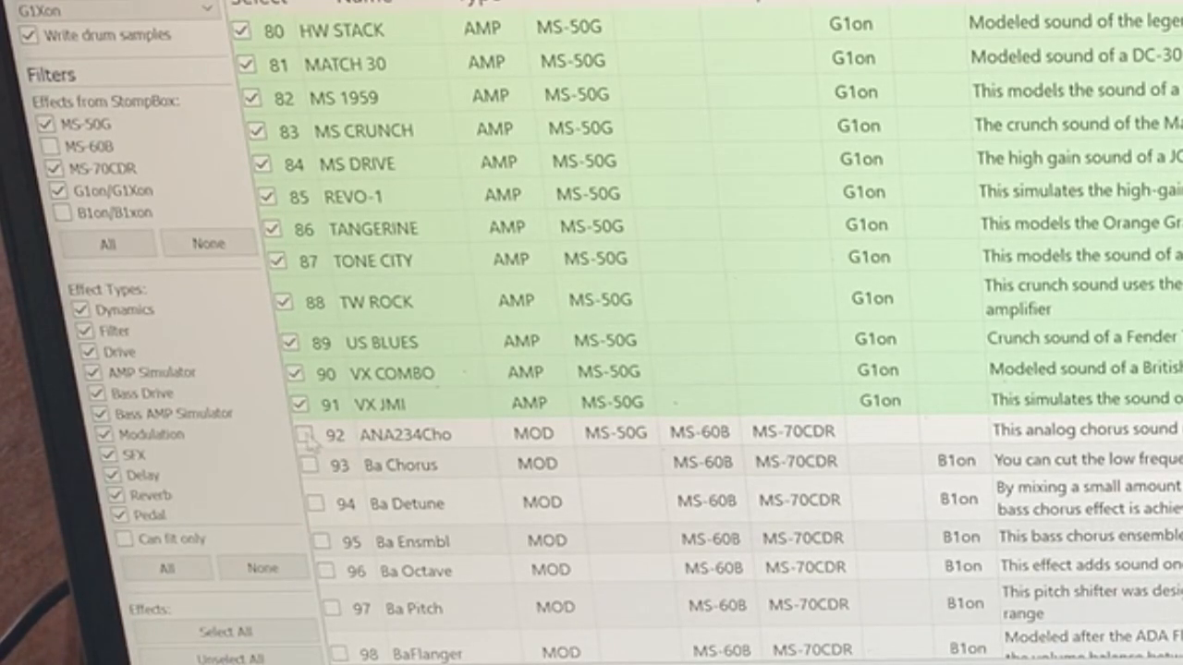
left_click(298, 434)
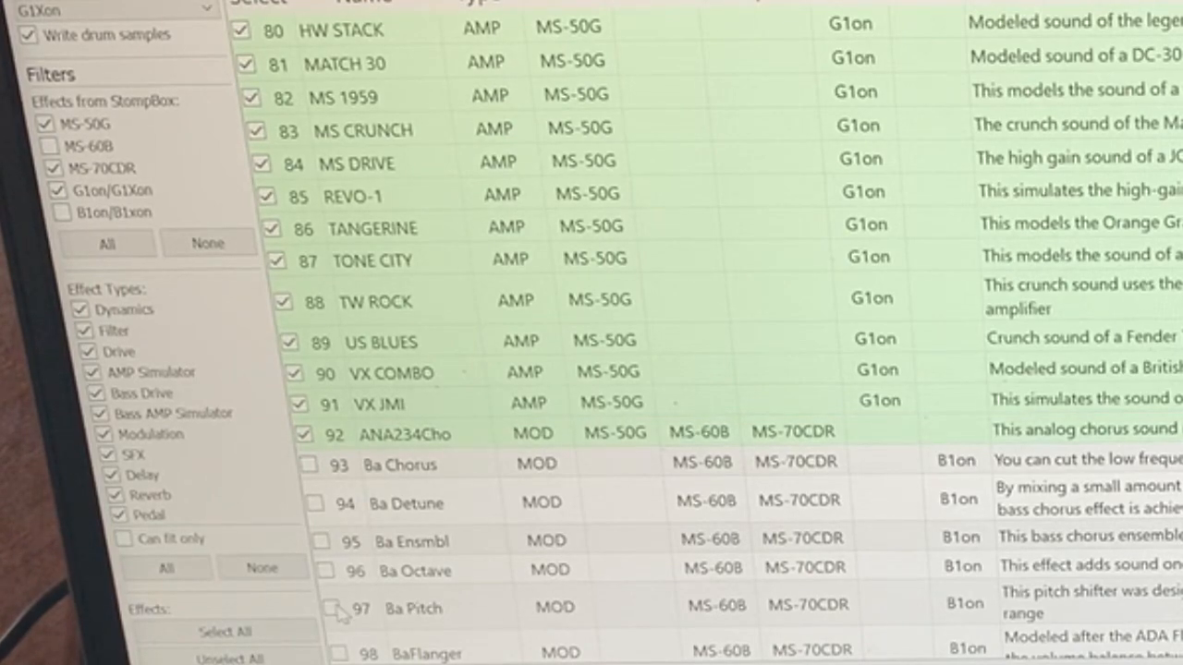
scroll("down", 3)
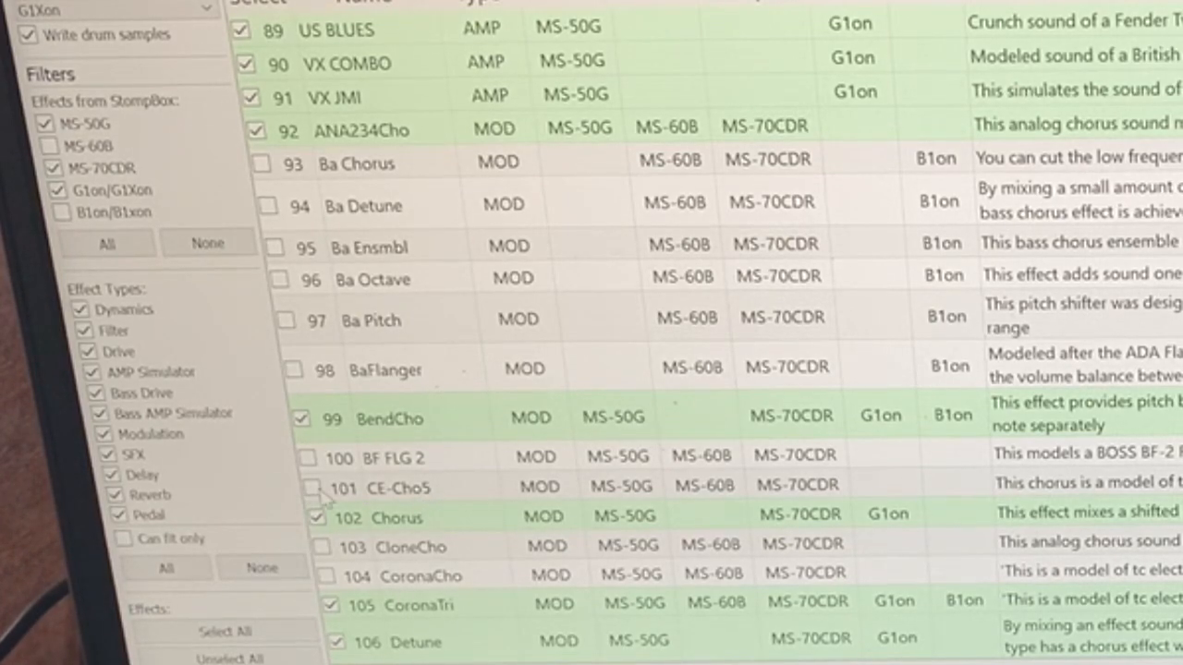
left_click(316, 488)
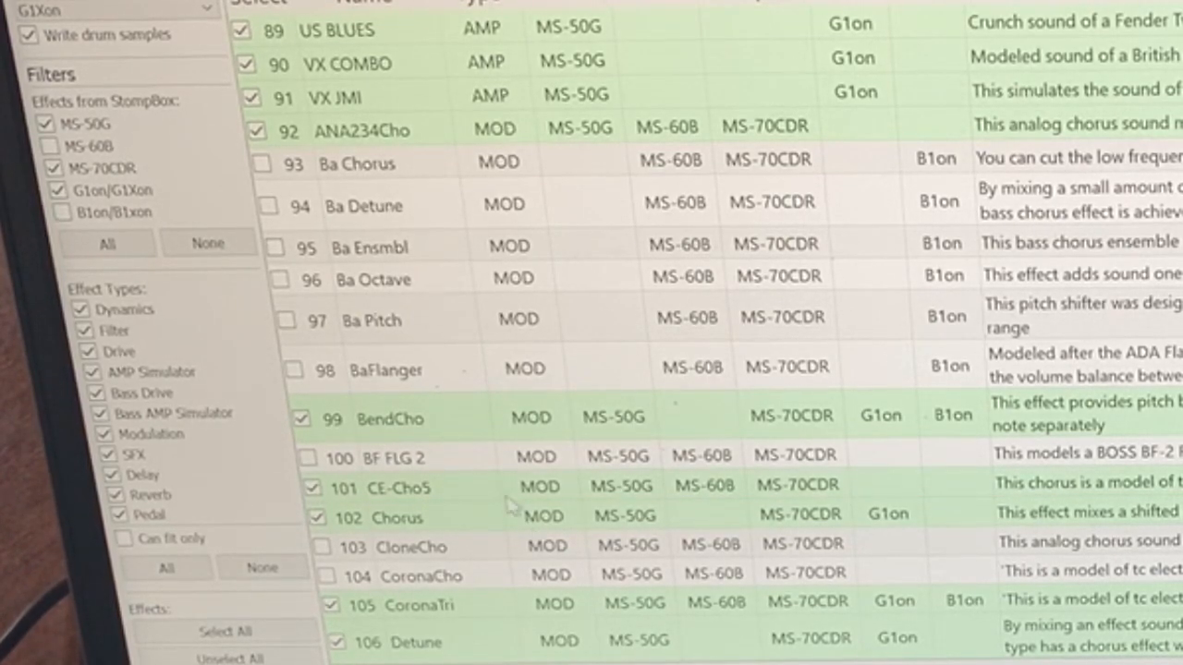
scroll("down", 3)
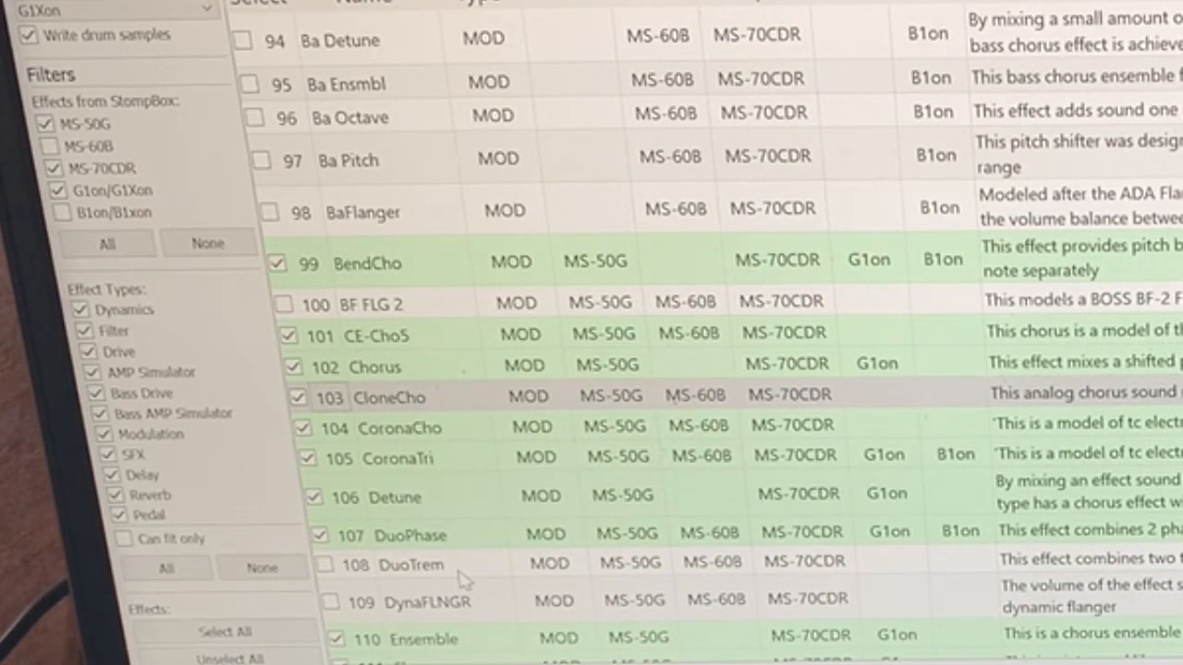
scroll("down", 3)
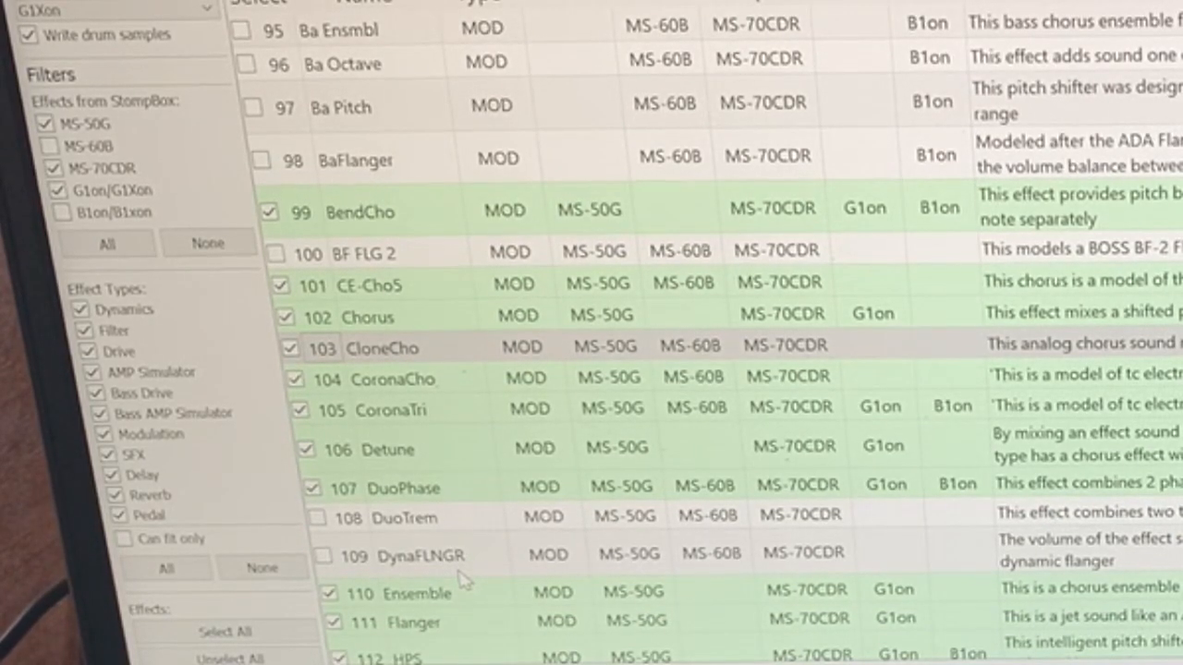
scroll("down", 3)
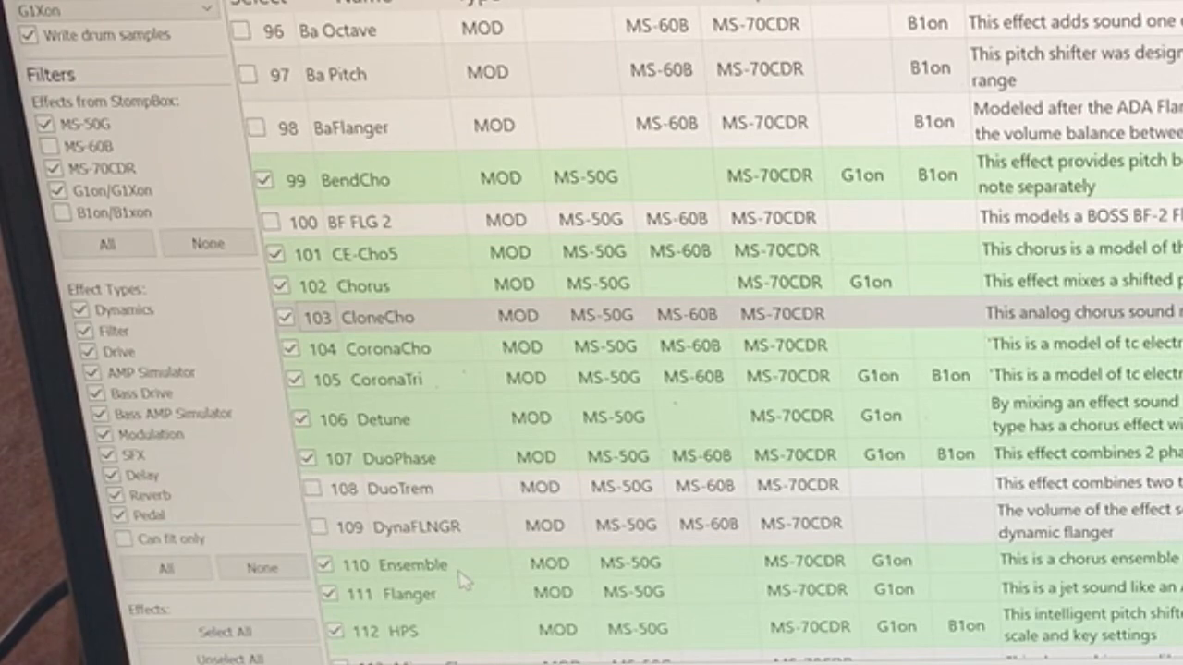
scroll("down", 3)
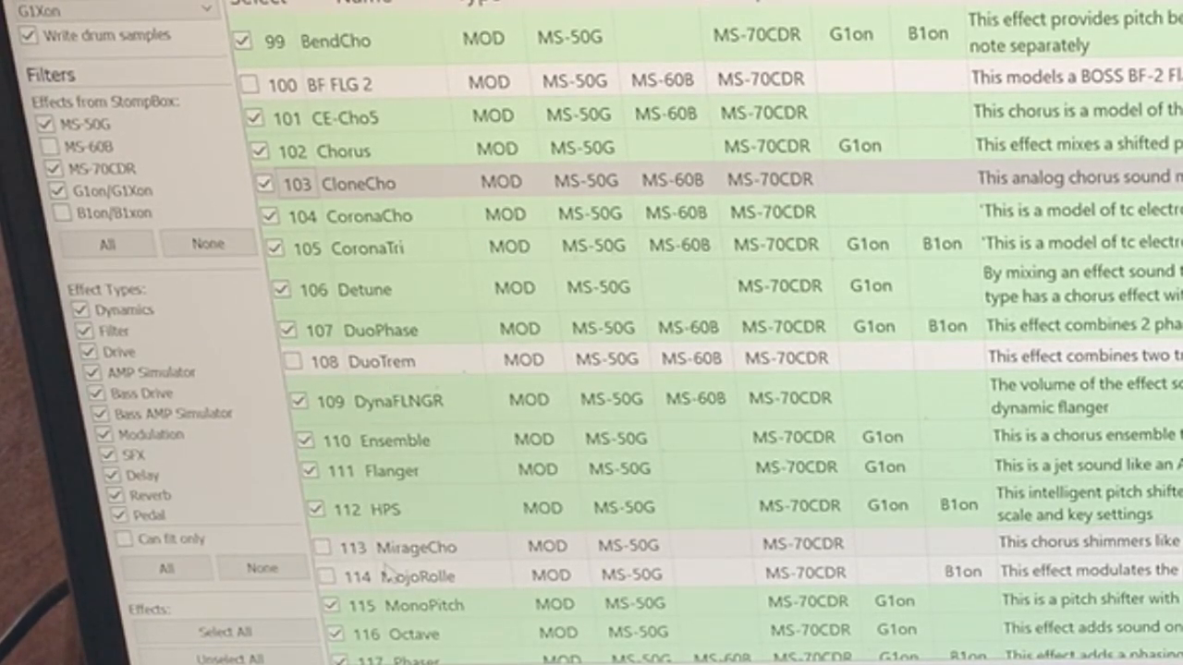
left_click(323, 546)
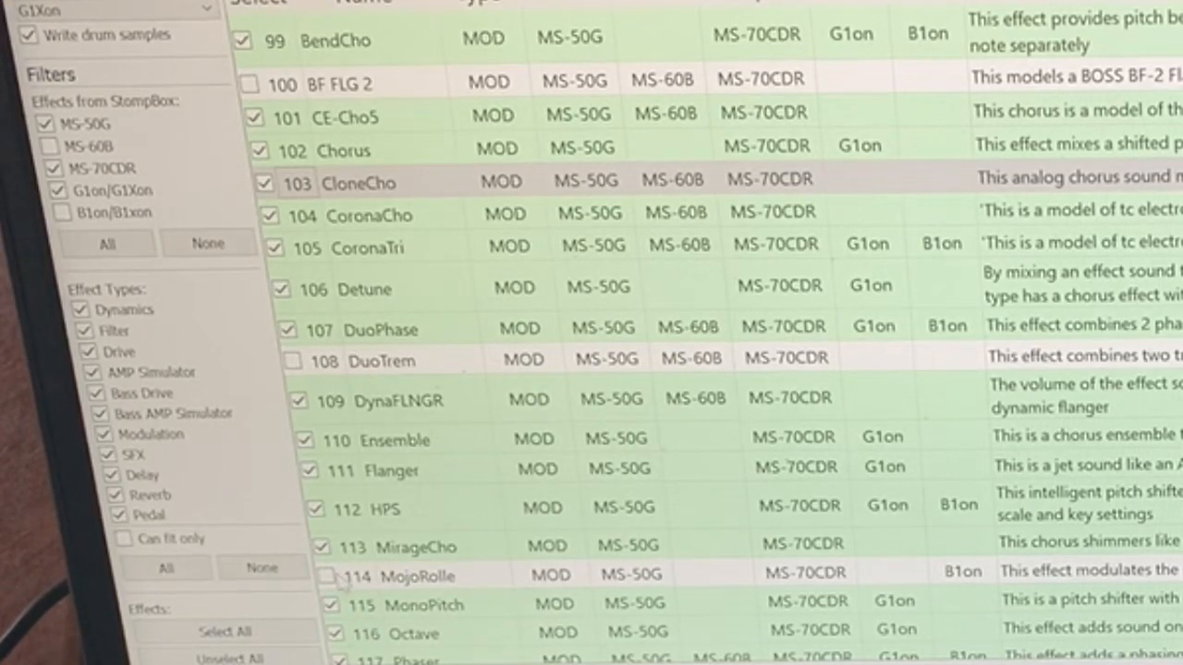
Scroll down through the modulation effects toward the delay section
scroll("down", 3)
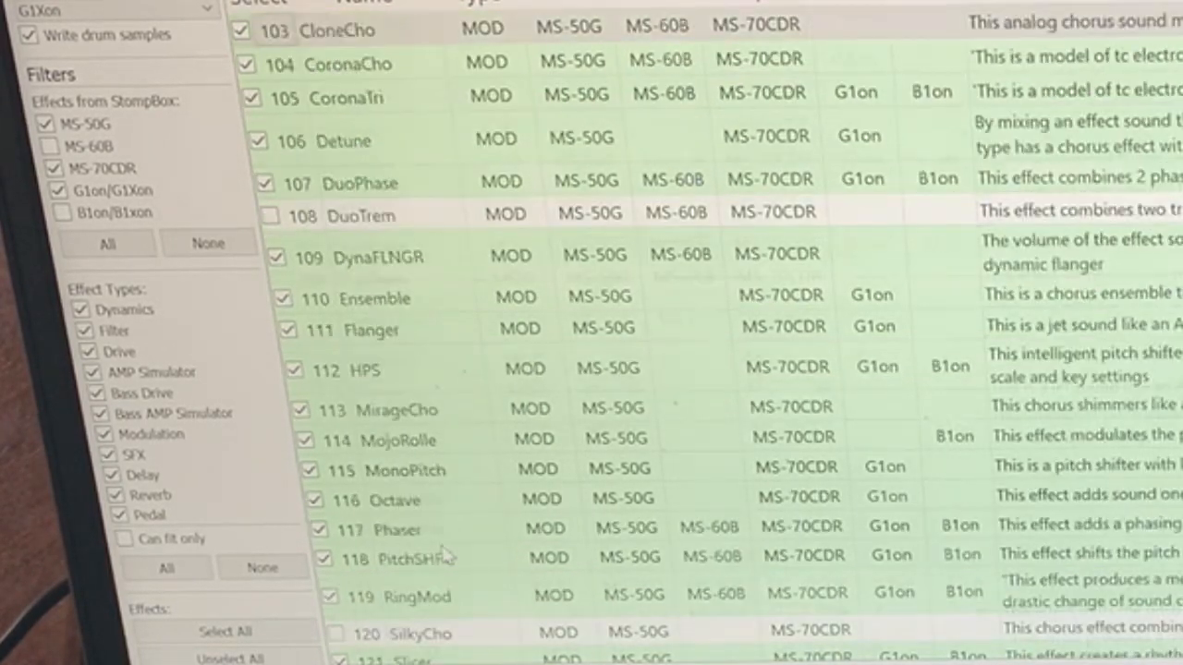
scroll("down", 3)
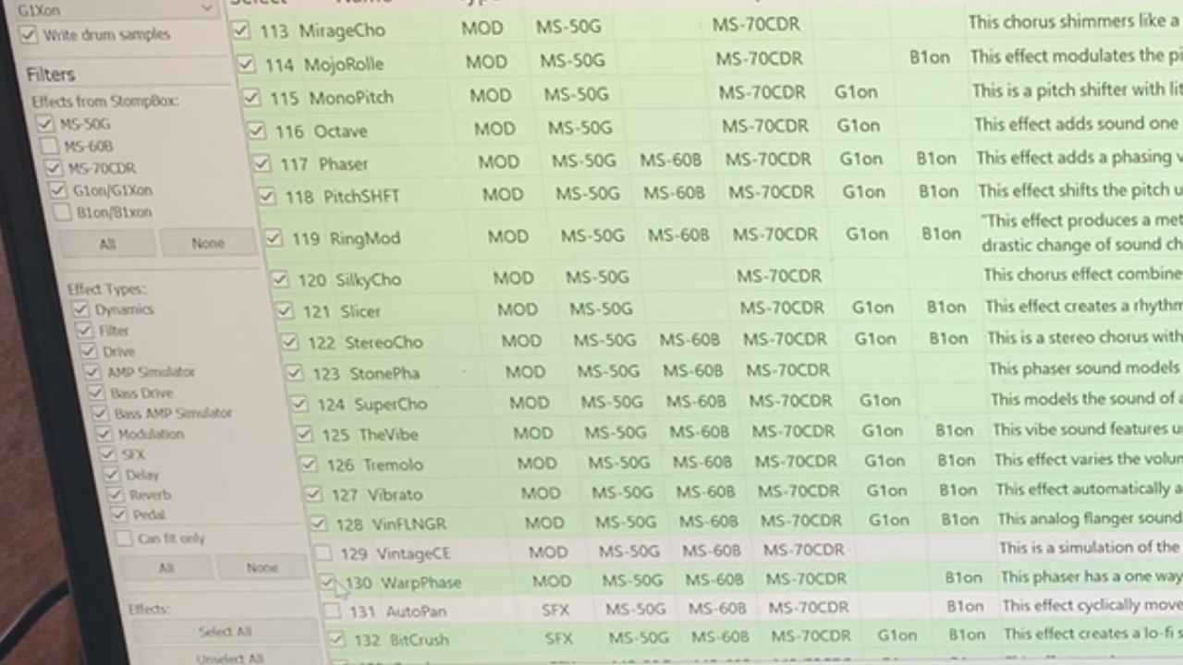
scroll("down", 3)
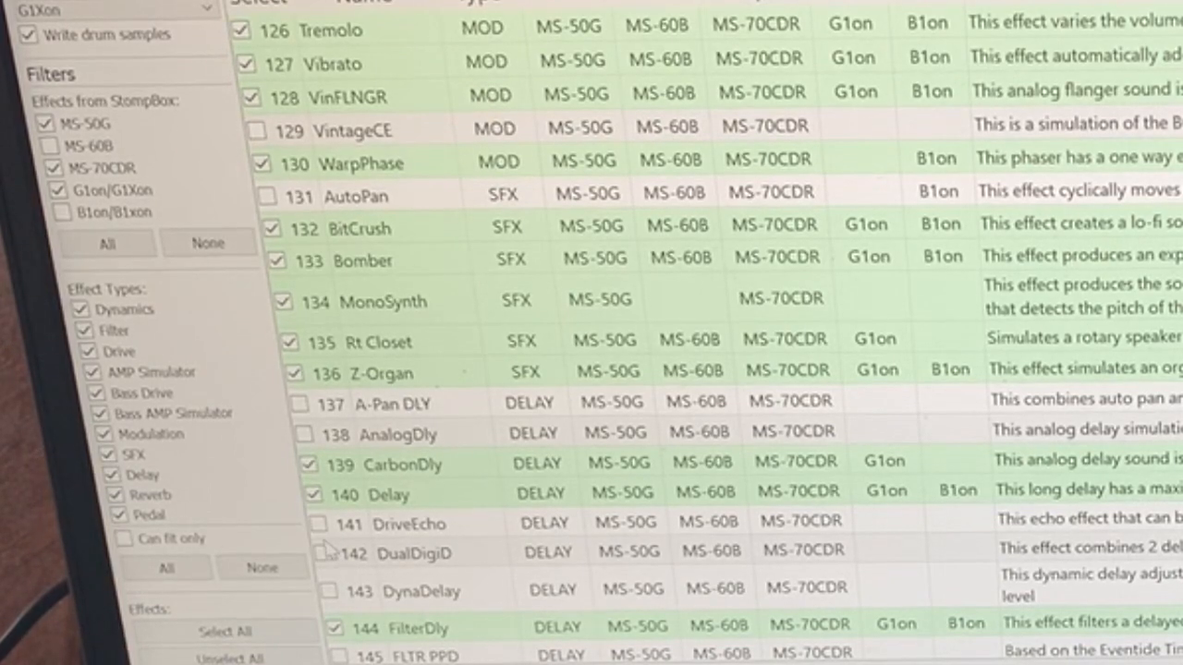
Tick DriveEcho, DualDigiD, DynaDelay and ICE Delay
left_click(296, 524)
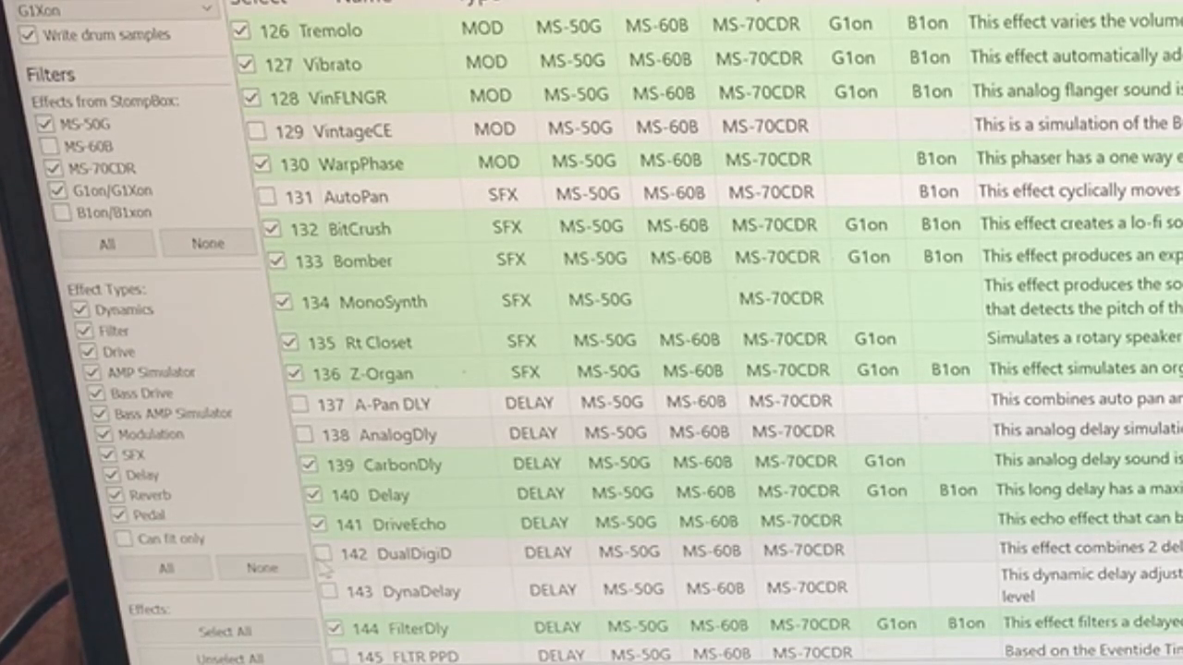
left_click(325, 553)
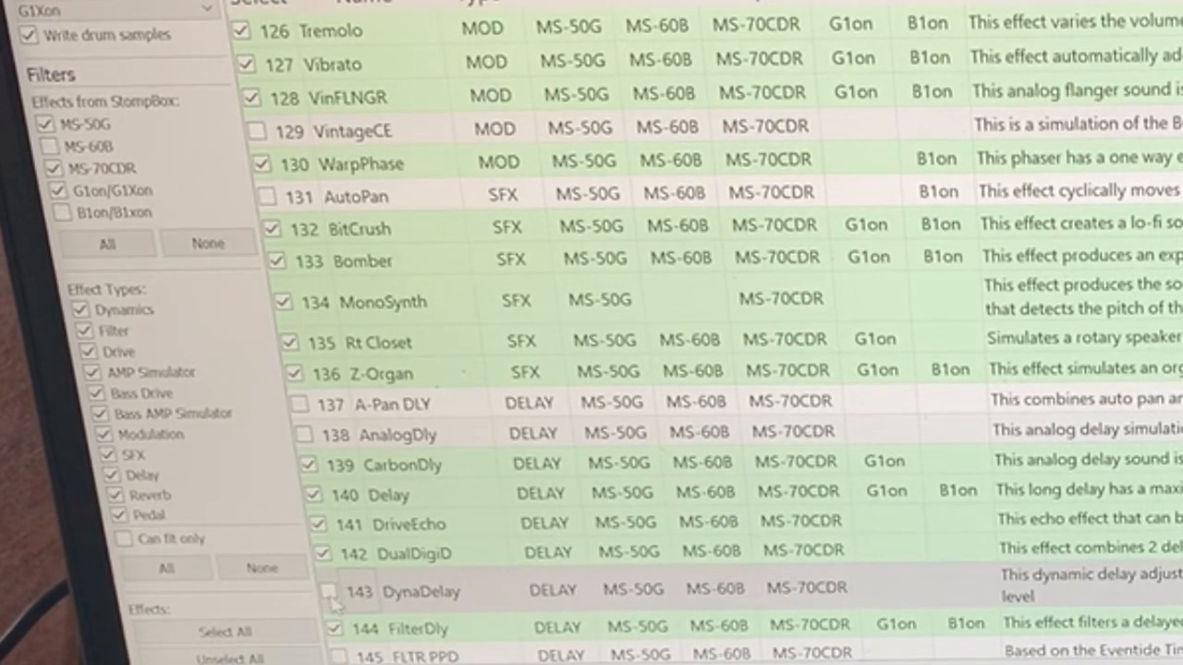
left_click(327, 592)
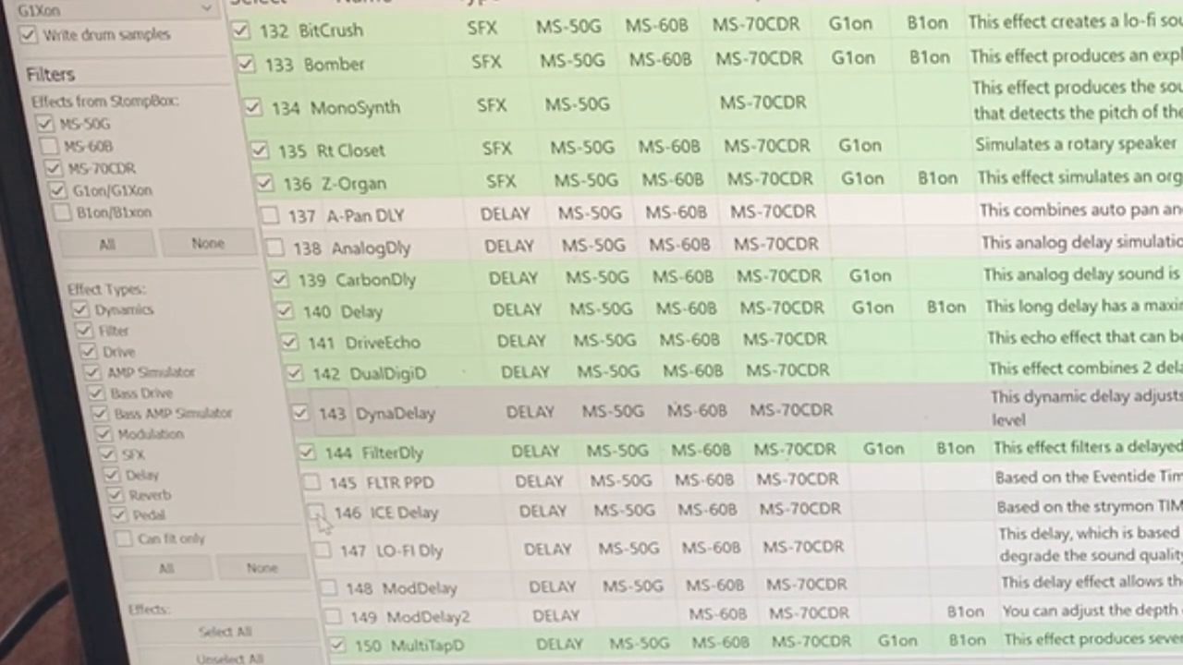
left_click(314, 512)
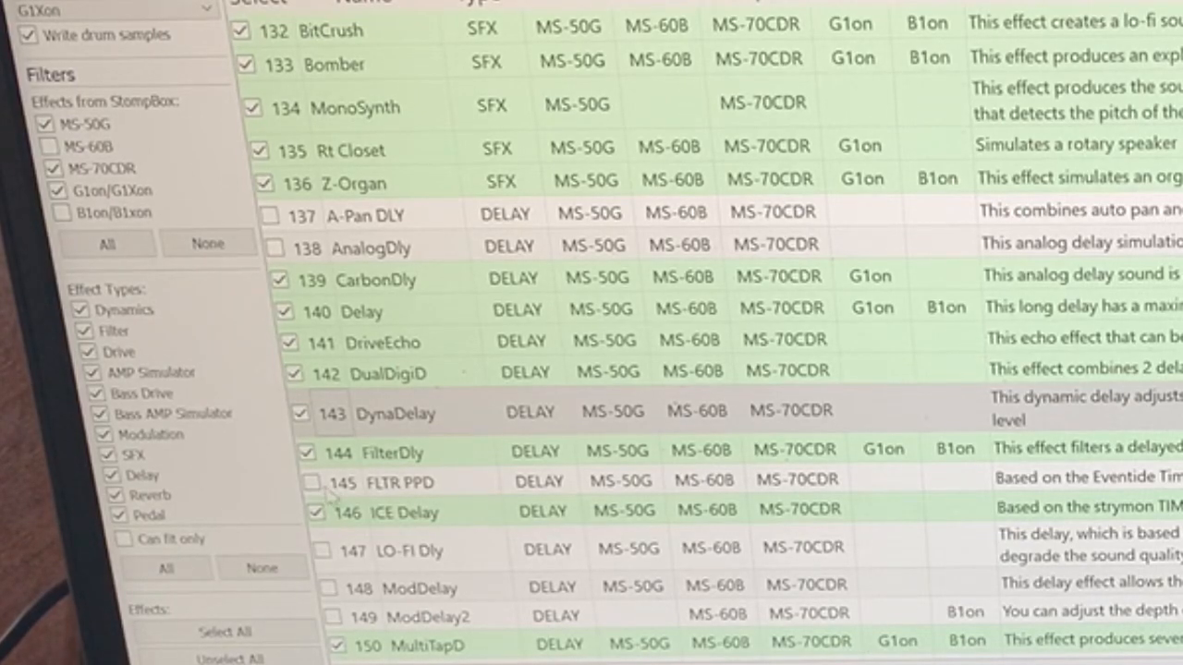
Tick FLTR PPD, ModDelay, PhaseDly and TapeEcho3
left_click(304, 483)
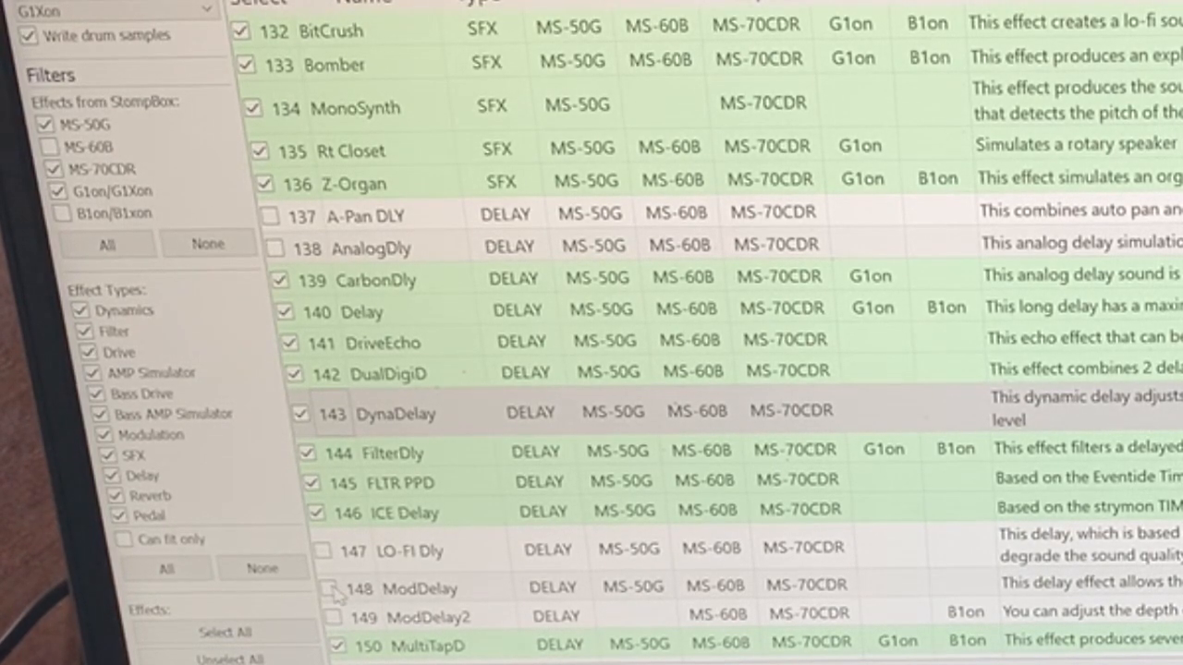
left_click(327, 589)
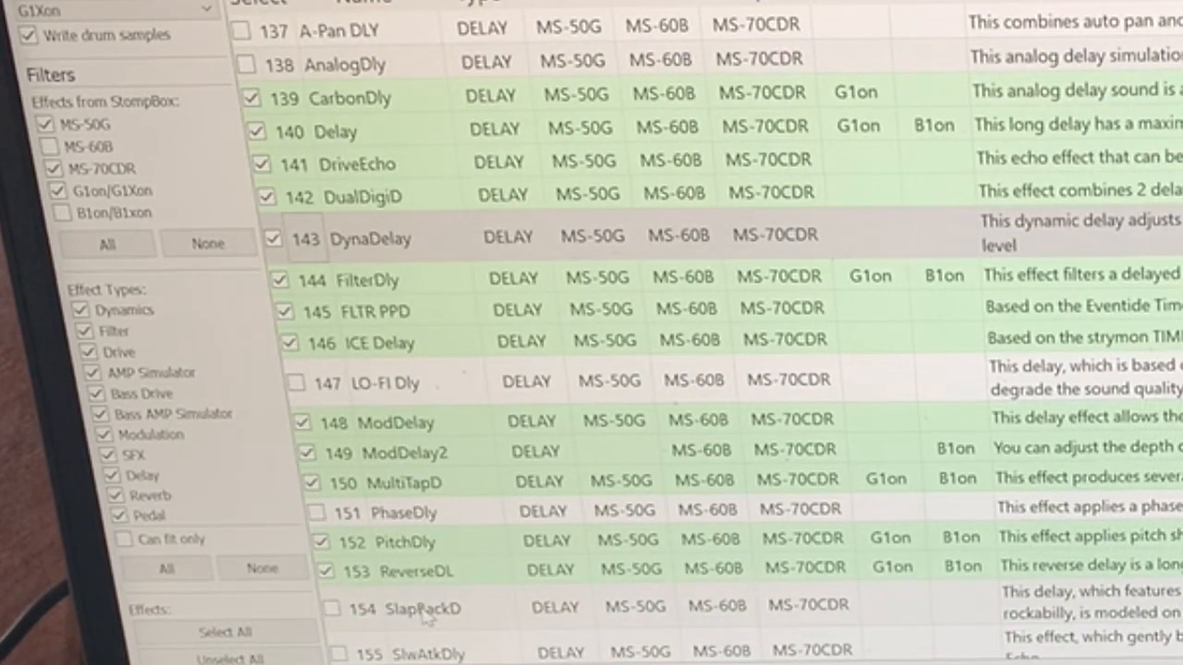
left_click(302, 511)
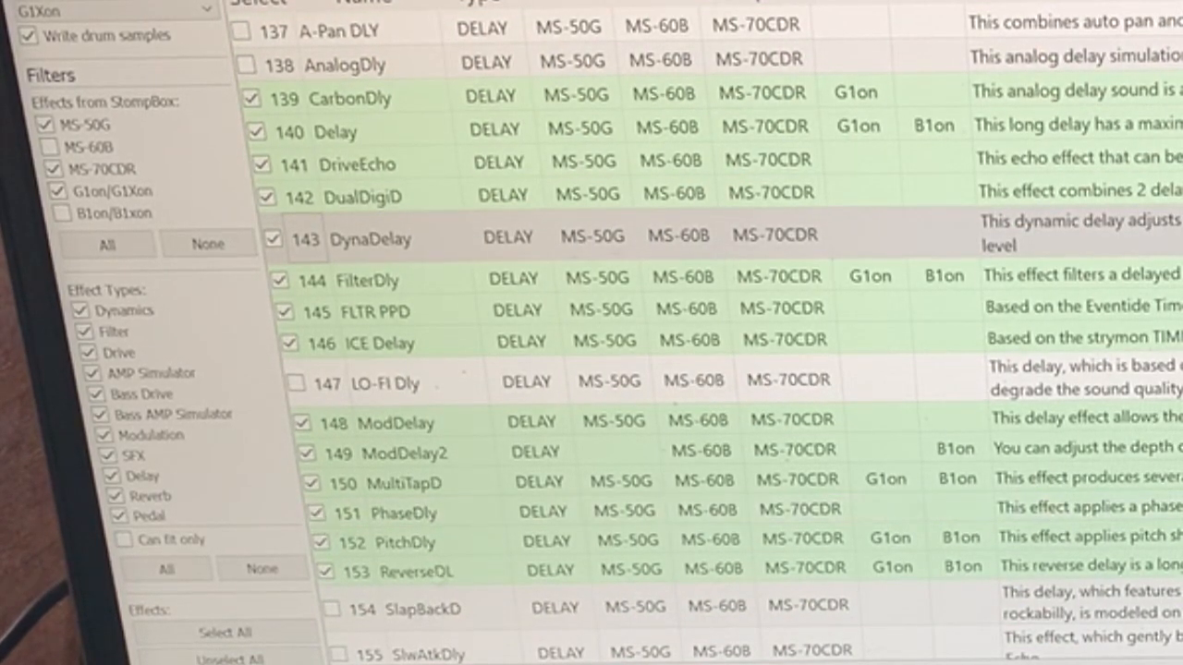
scroll("down", 3)
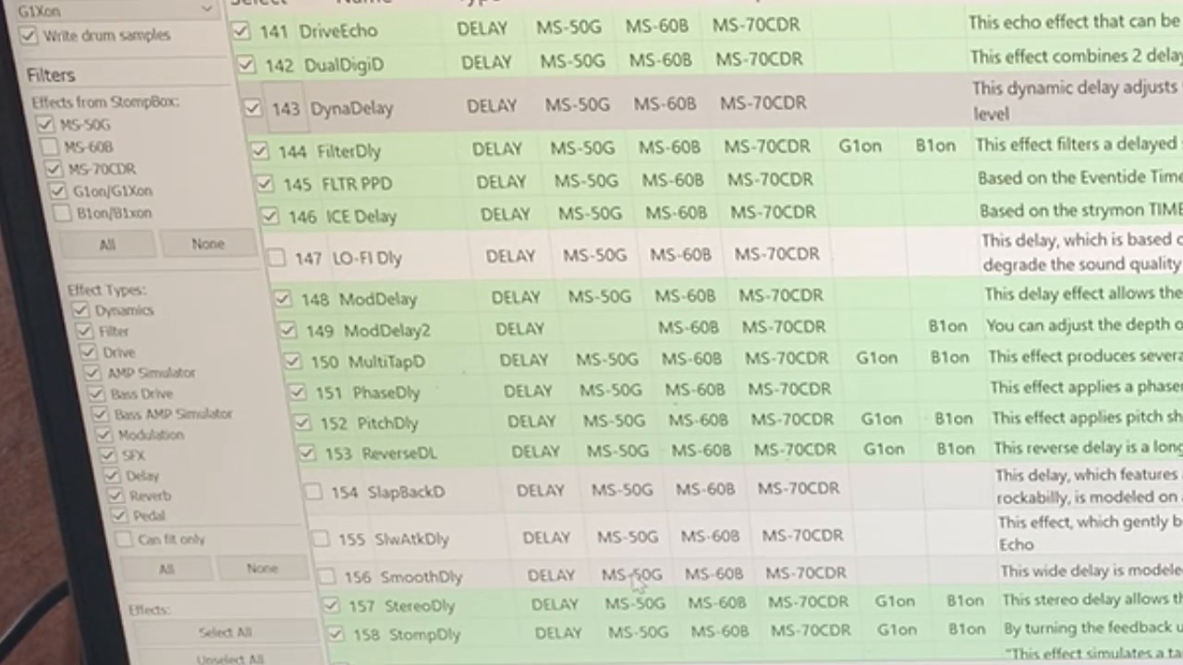
mouse_move(416, 540)
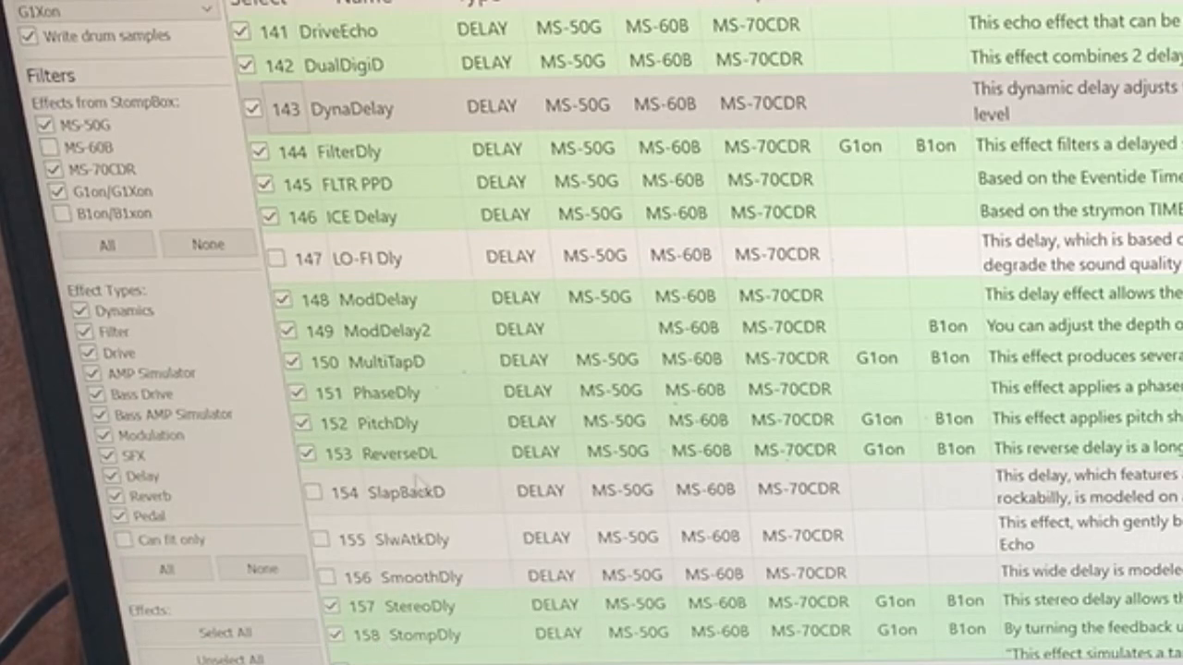
scroll("down", 3)
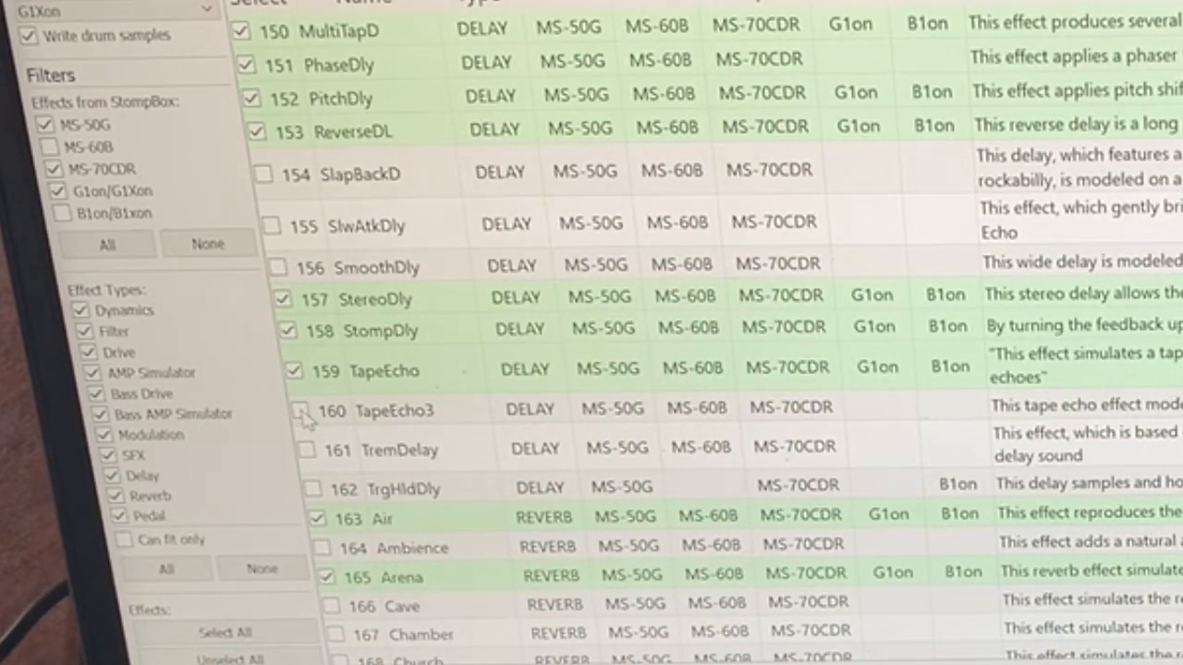
left_click(299, 410)
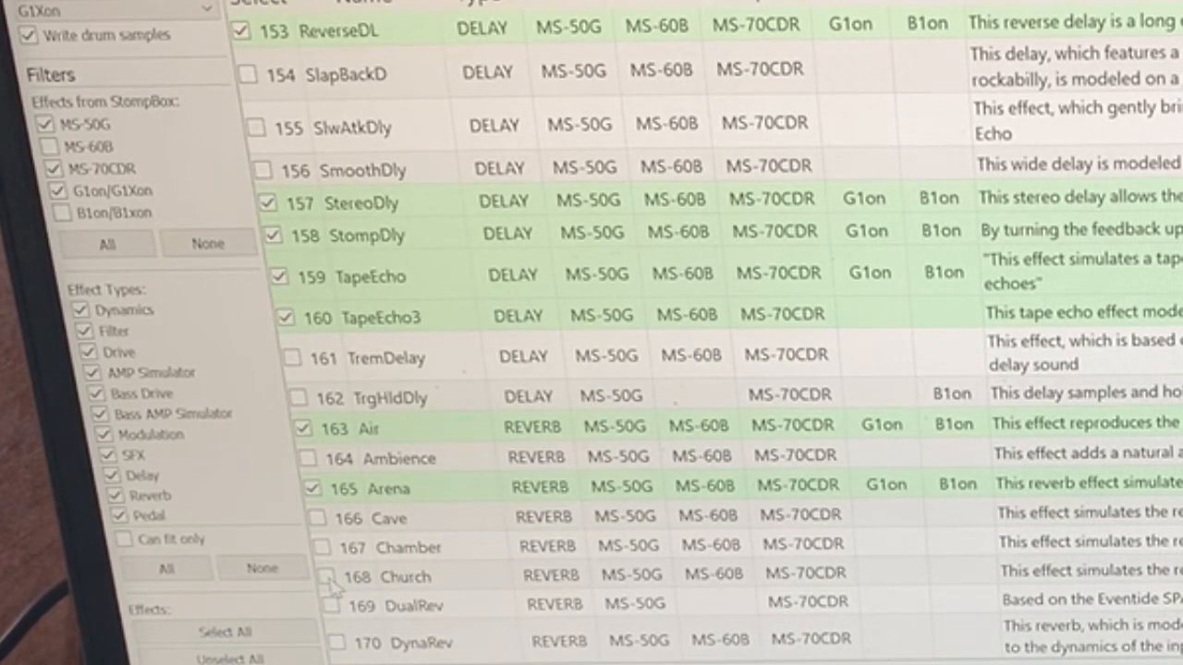
Toggle the Church, DynaRev and HolyFLERB reverbs until flash fill shows 99% (139/234)
scroll("down", 3)
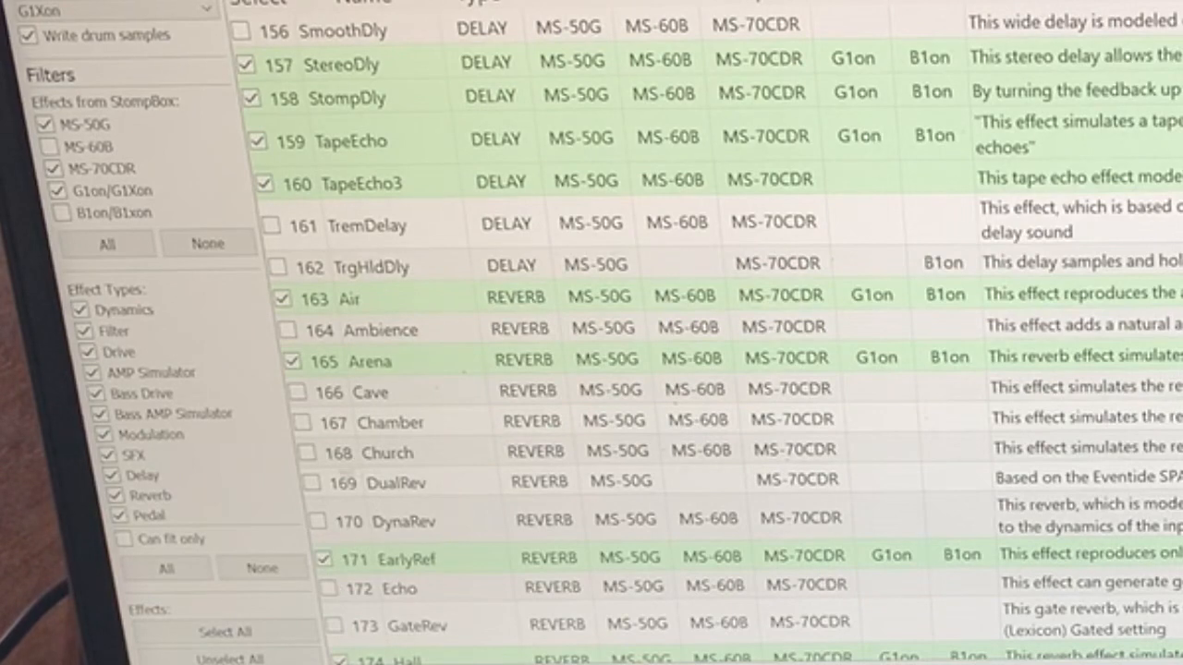
left_click(303, 453)
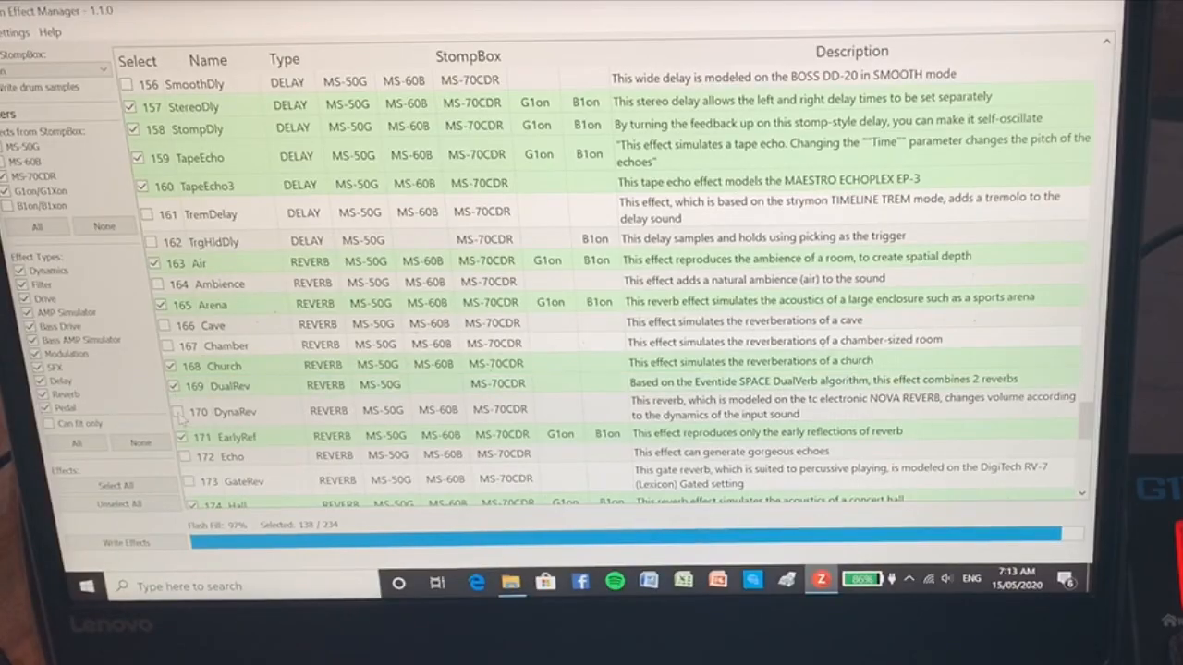
left_click(172, 411)
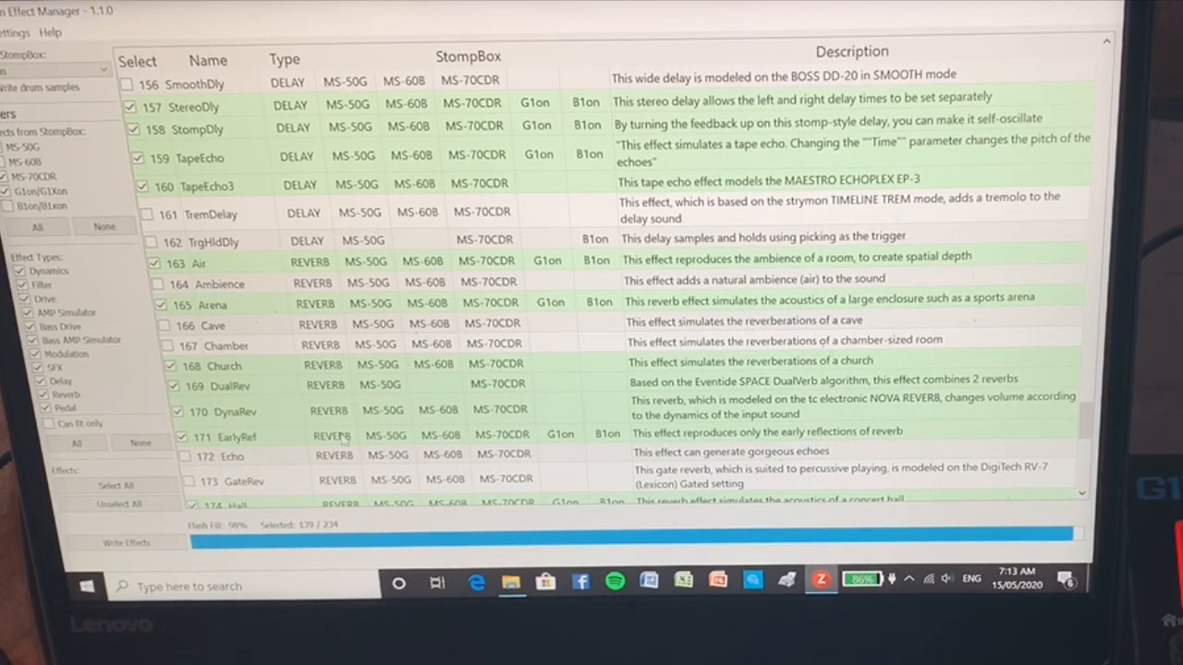
scroll("down", 3)
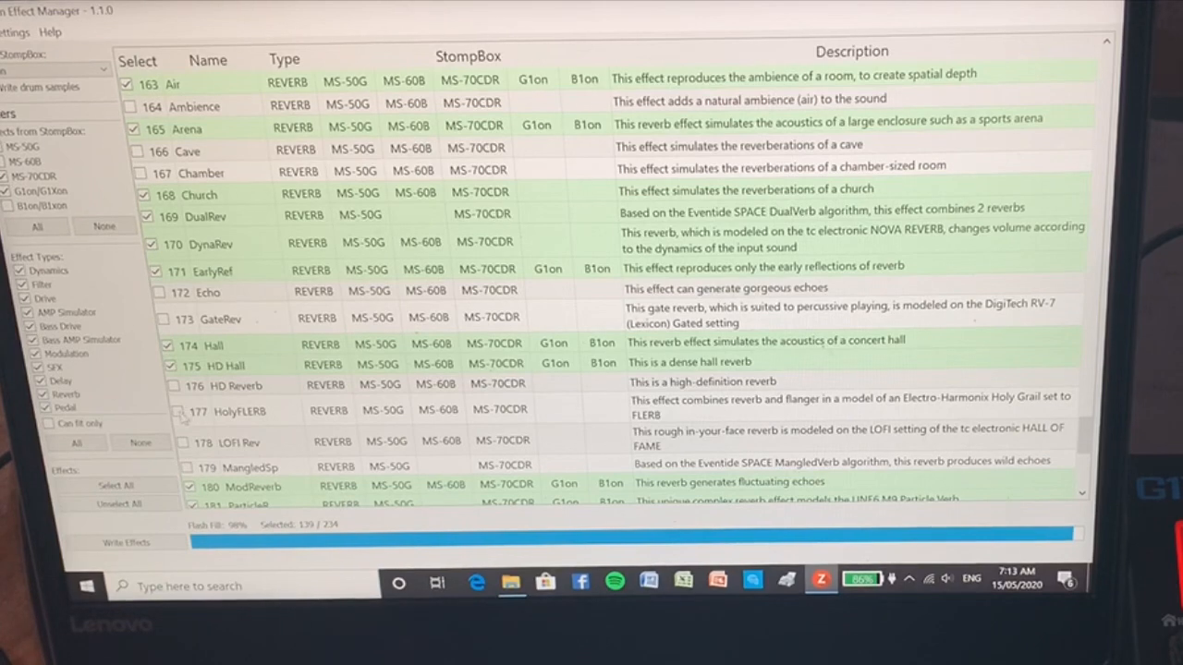
left_click(178, 412)
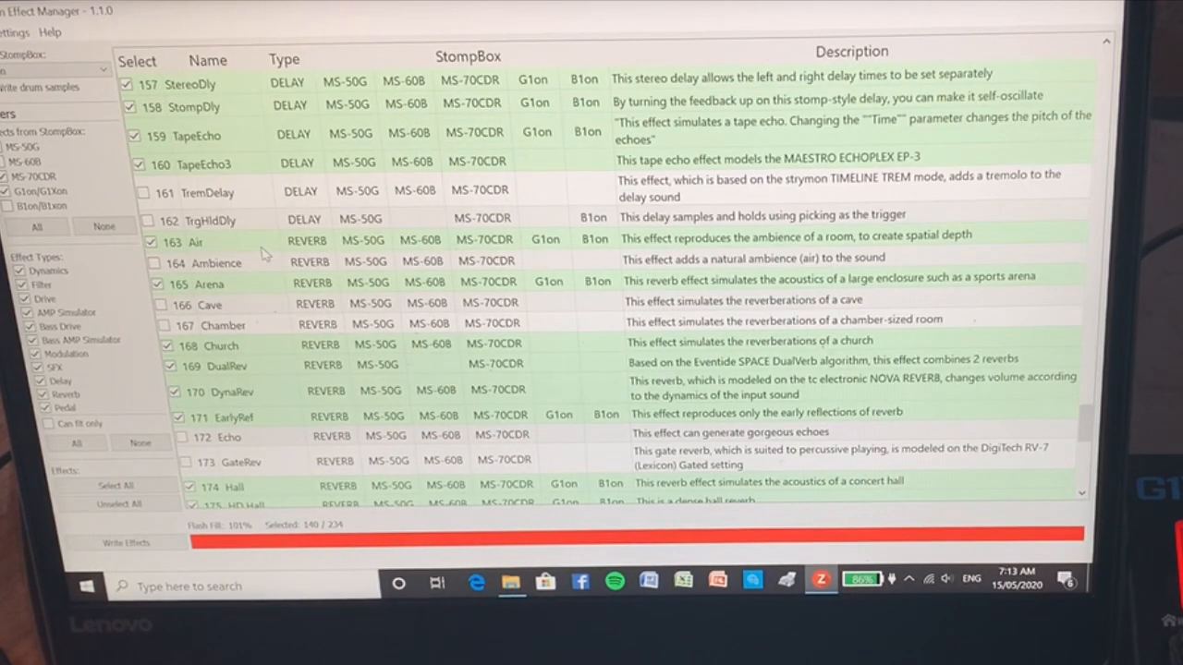
scroll("up", 3)
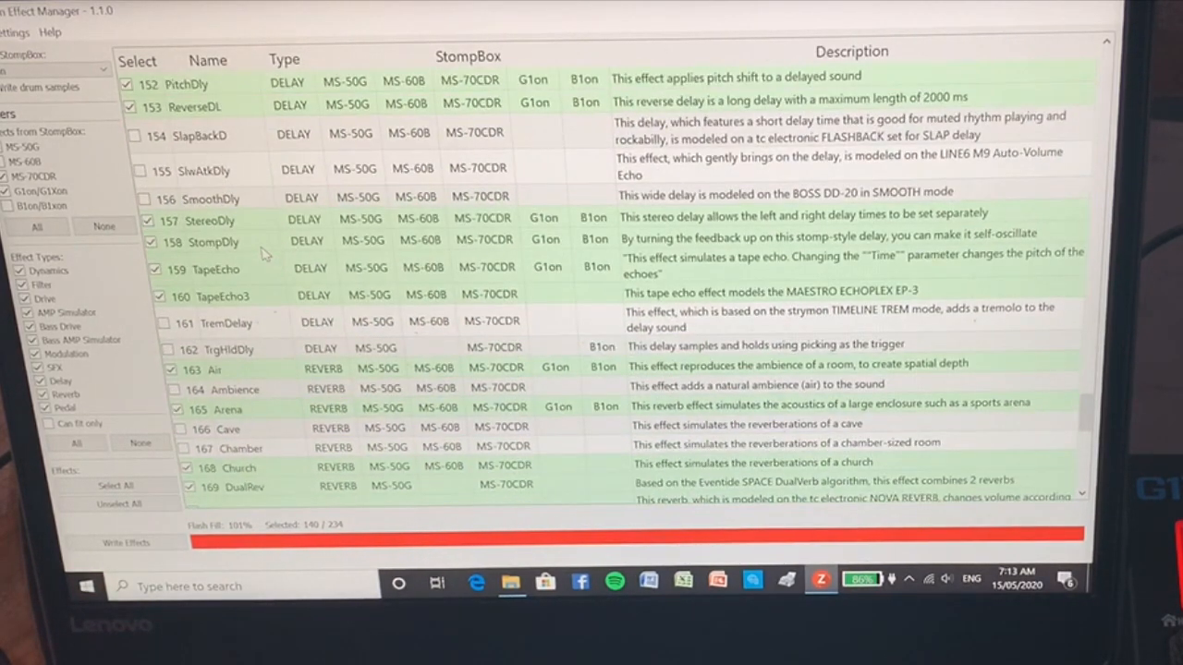
scroll("up", 3)
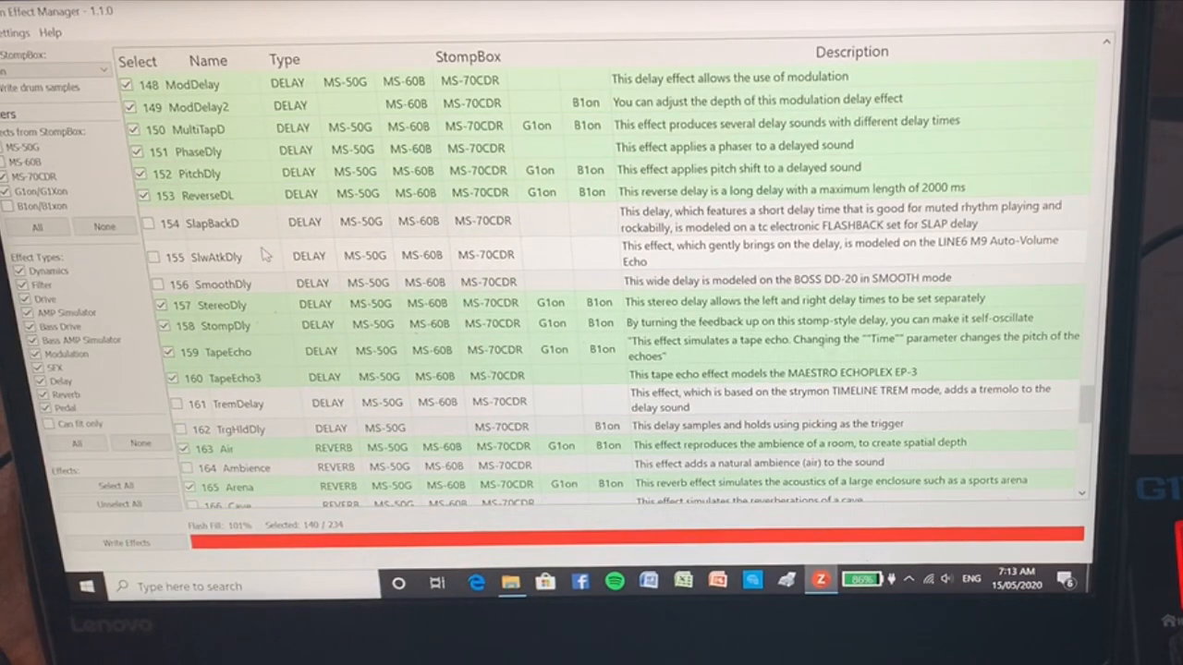
scroll("down", 3)
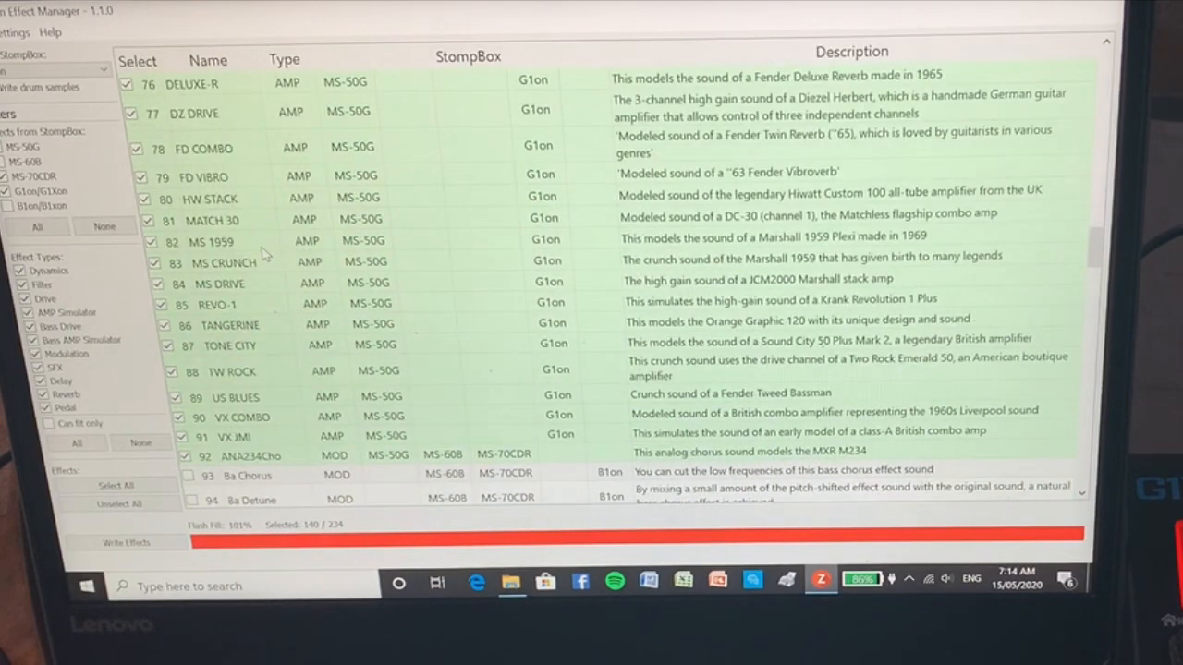
scroll("up", 3)
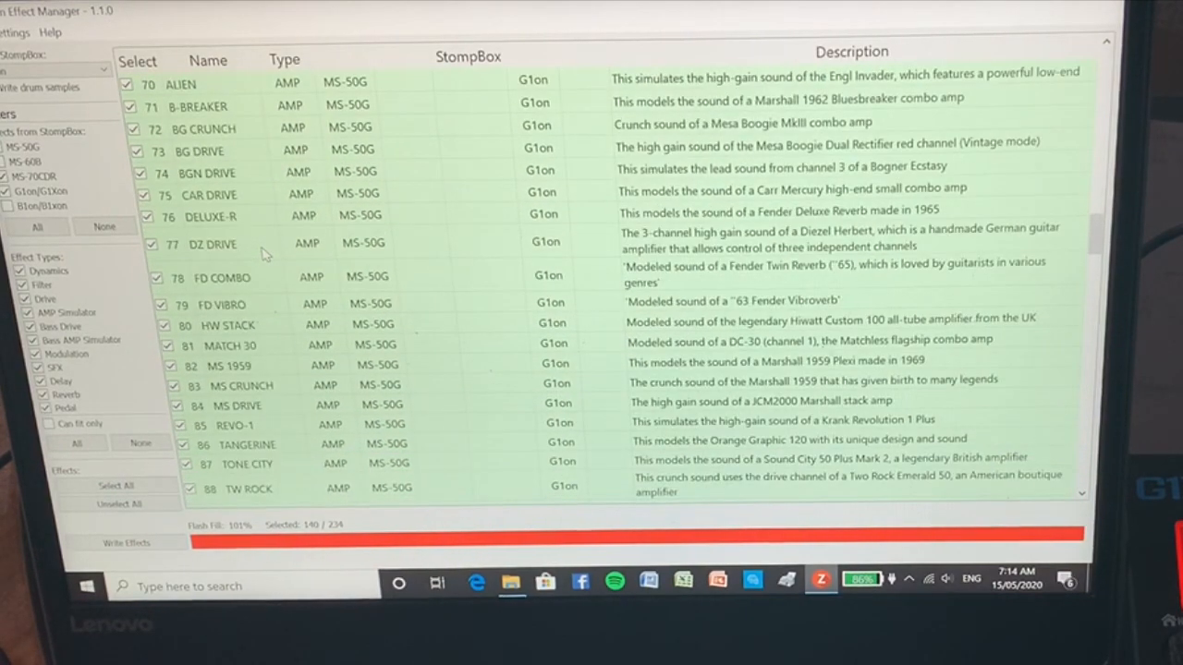
scroll("down", 3)
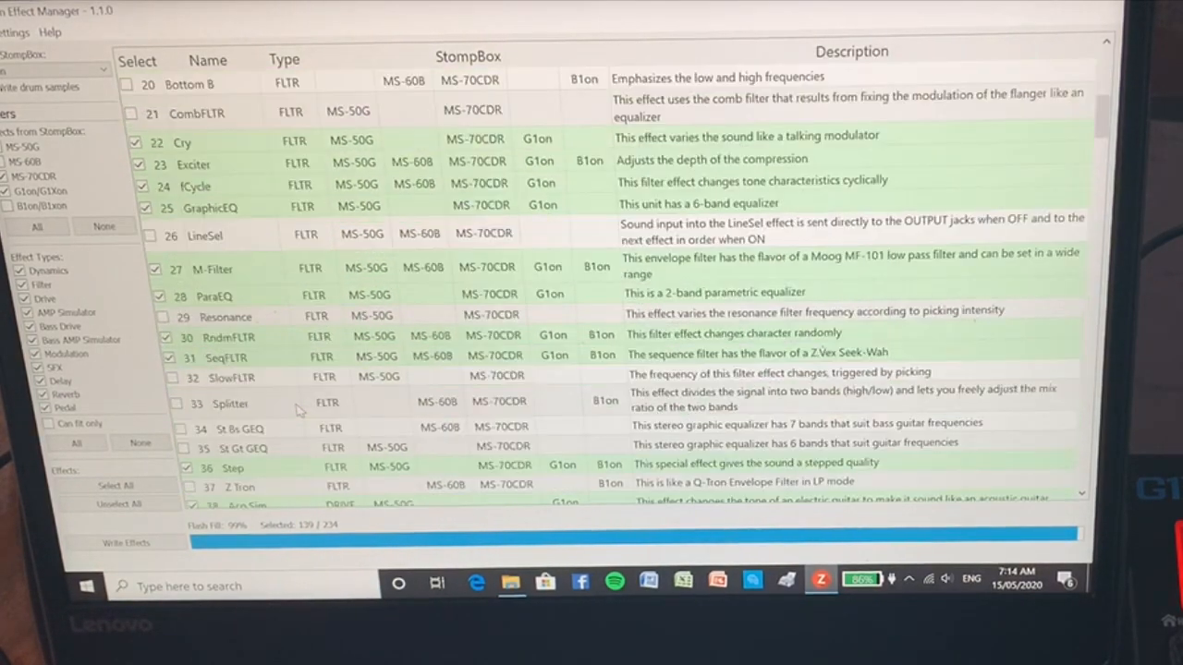
scroll("down", 3)
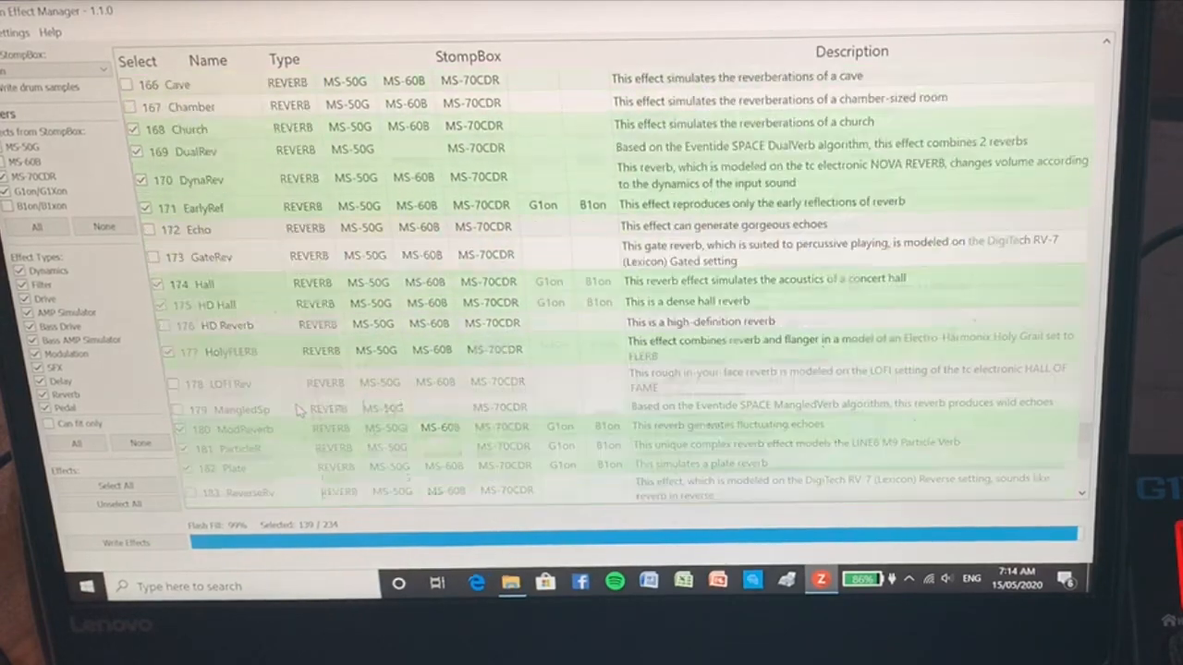
Deselect DynaRev and add the SpaceHole reverb, keeping 139 effects at 99% flash
scroll("down", 3)
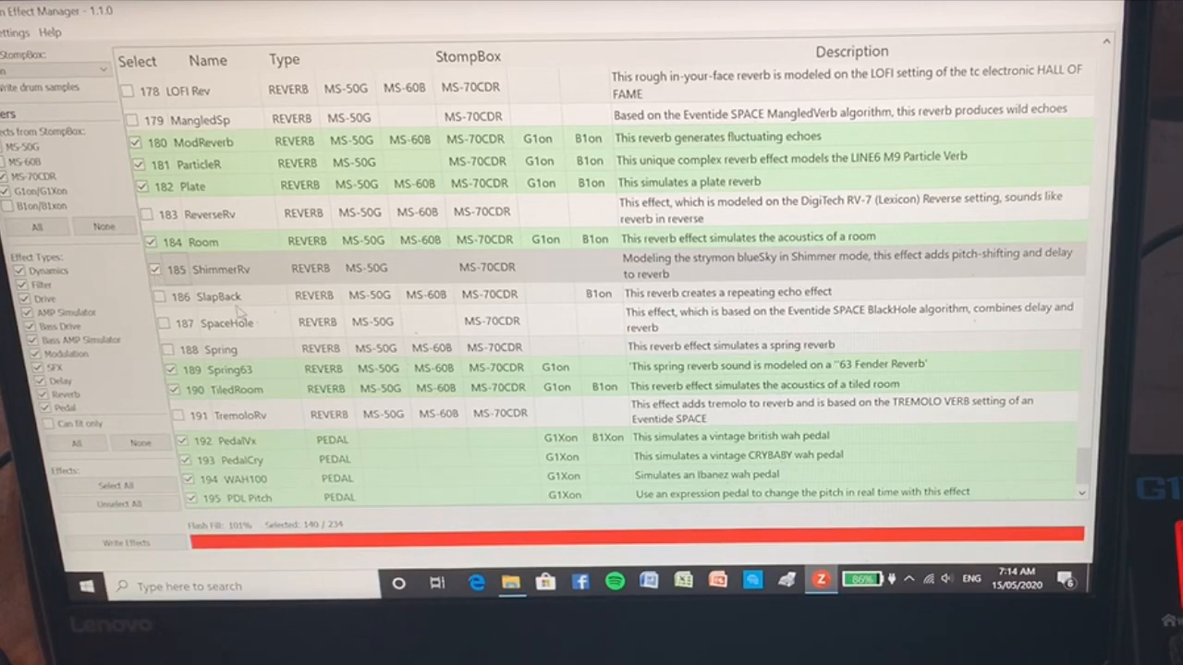
scroll("up", 3)
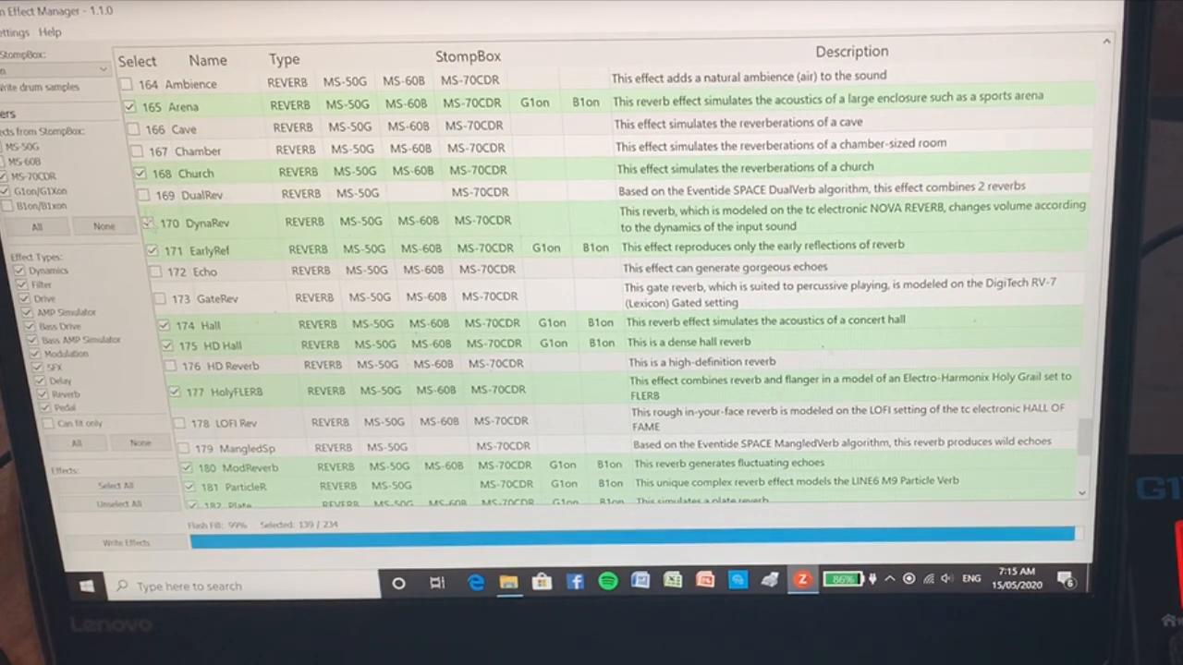
left_click(150, 221)
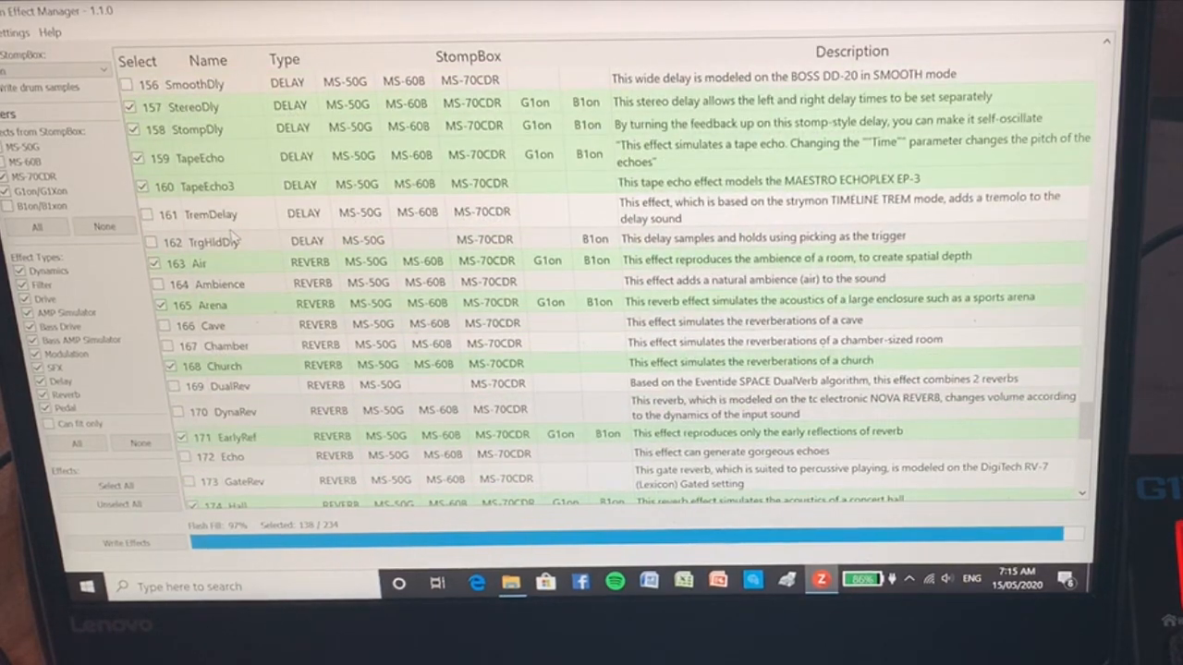
scroll("down", 3)
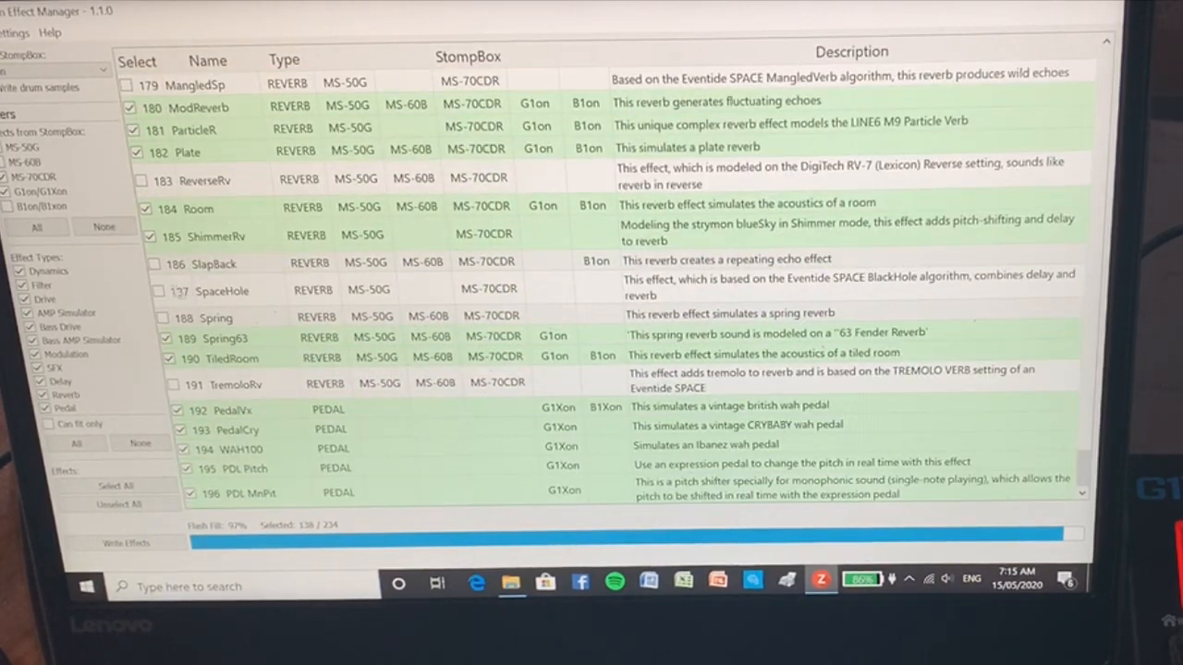
left_click(162, 290)
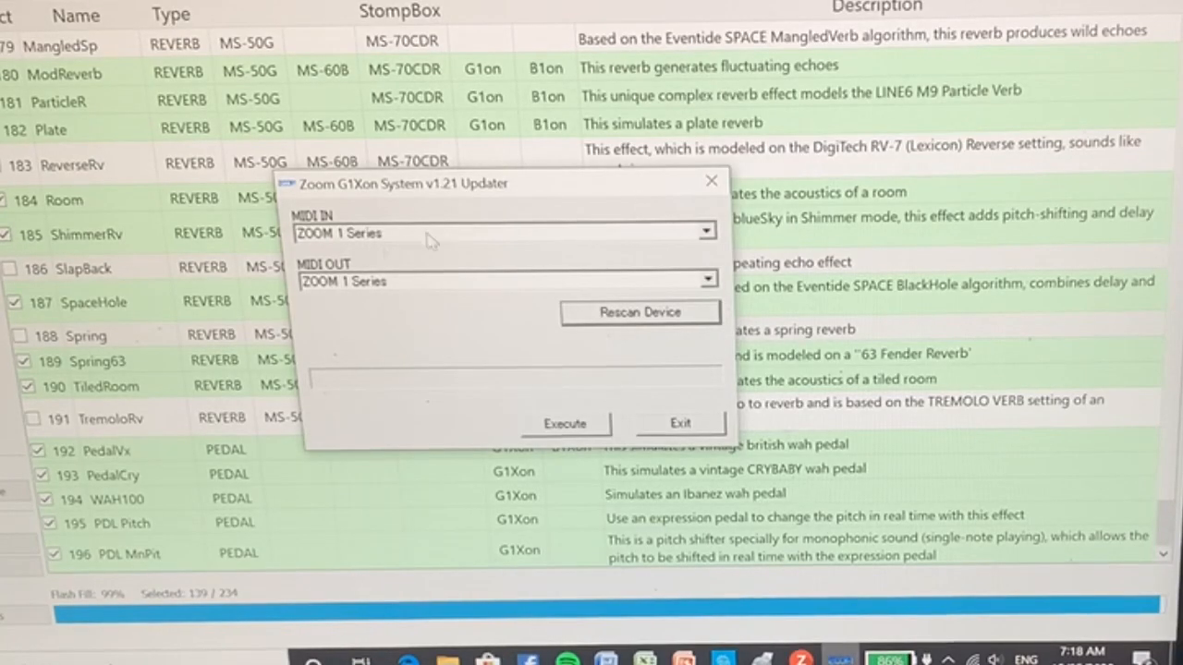
mouse_move(379, 388)
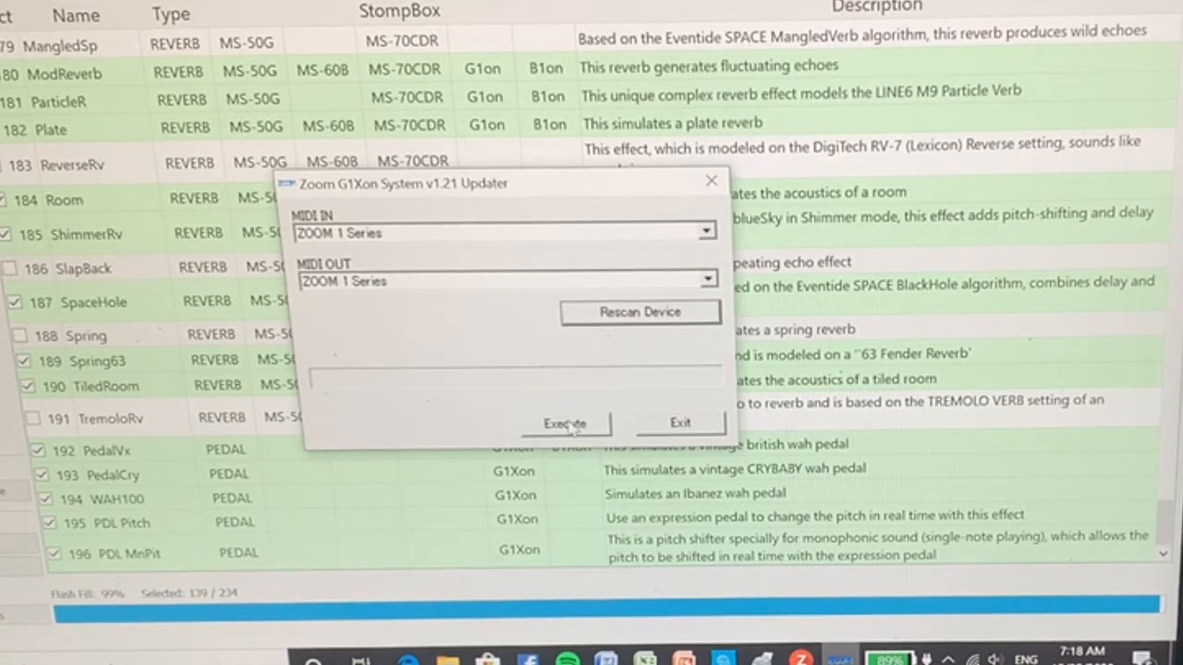
Execute the update with MIDI IN and OUT on ZOOM 1 Series, starting at 0/9
left_click(565, 424)
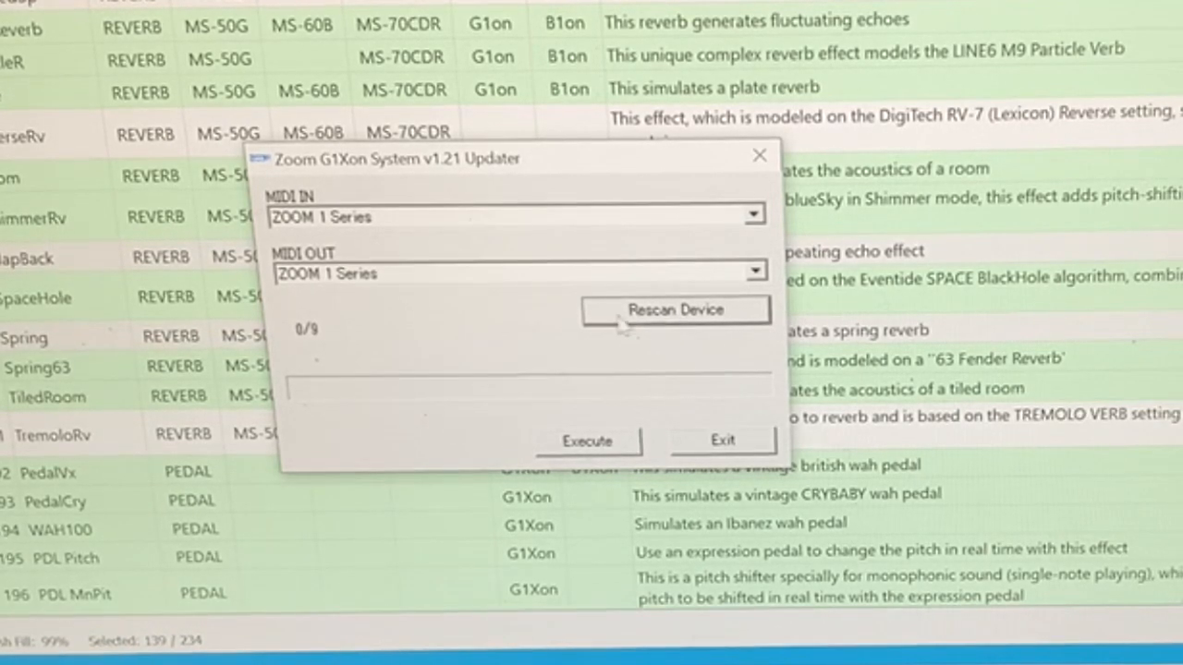
mouse_move(420, 276)
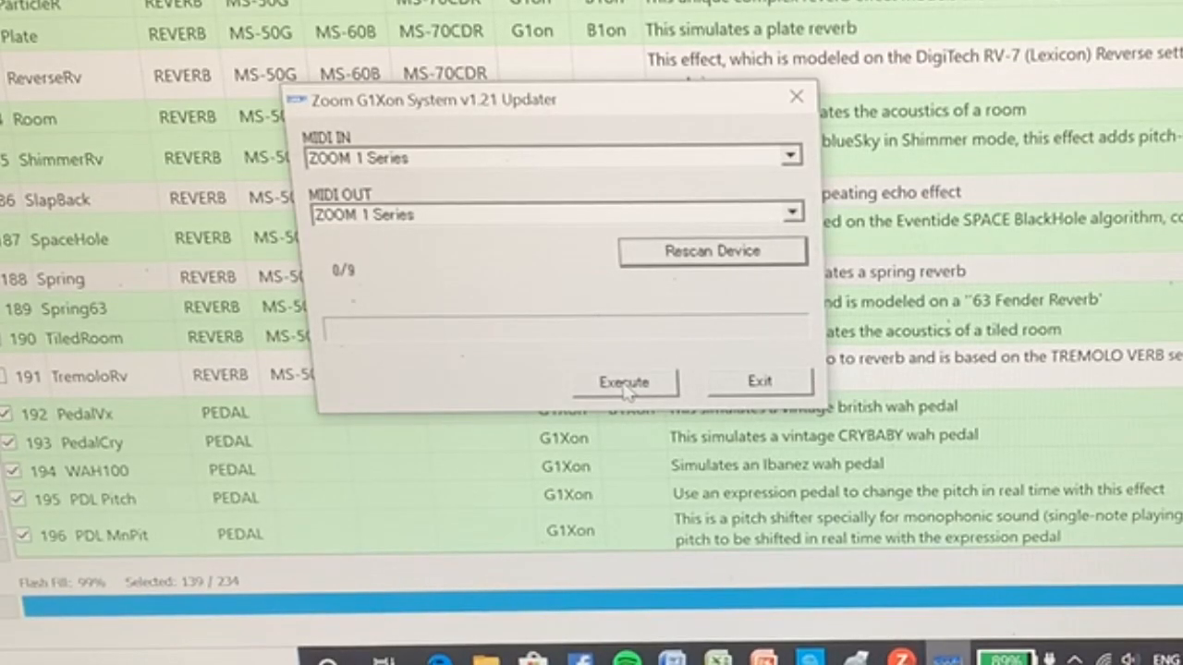
Rerun the pedal update, then exit the updater once it completes at 9/9
left_click(624, 382)
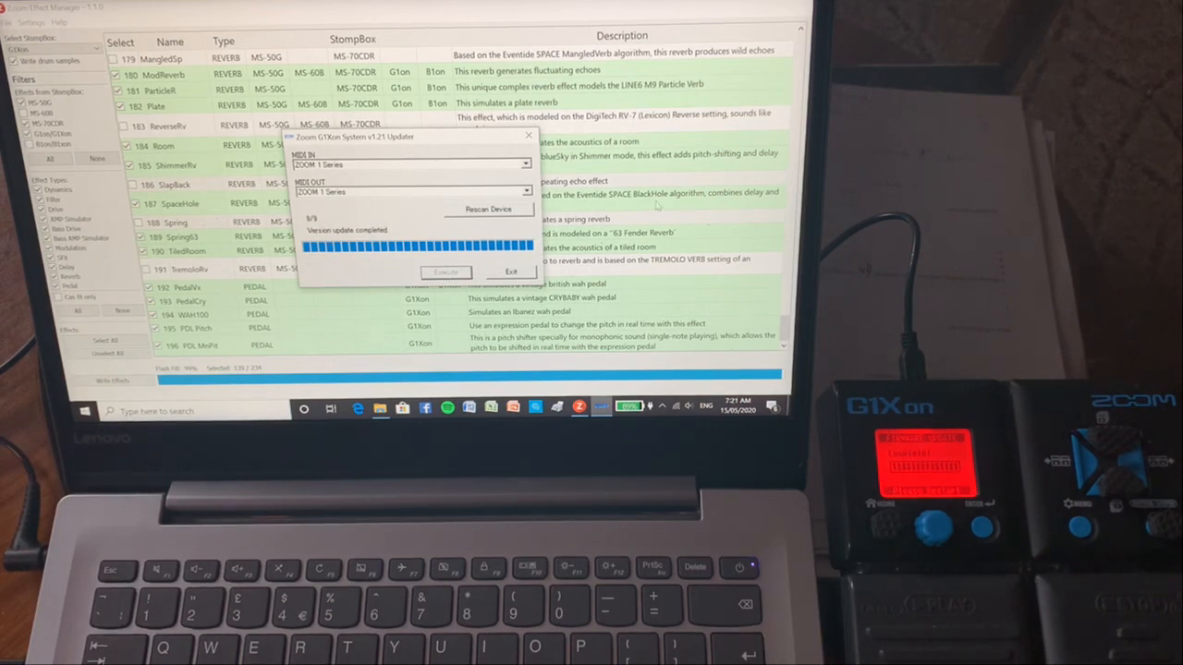
left_click(510, 271)
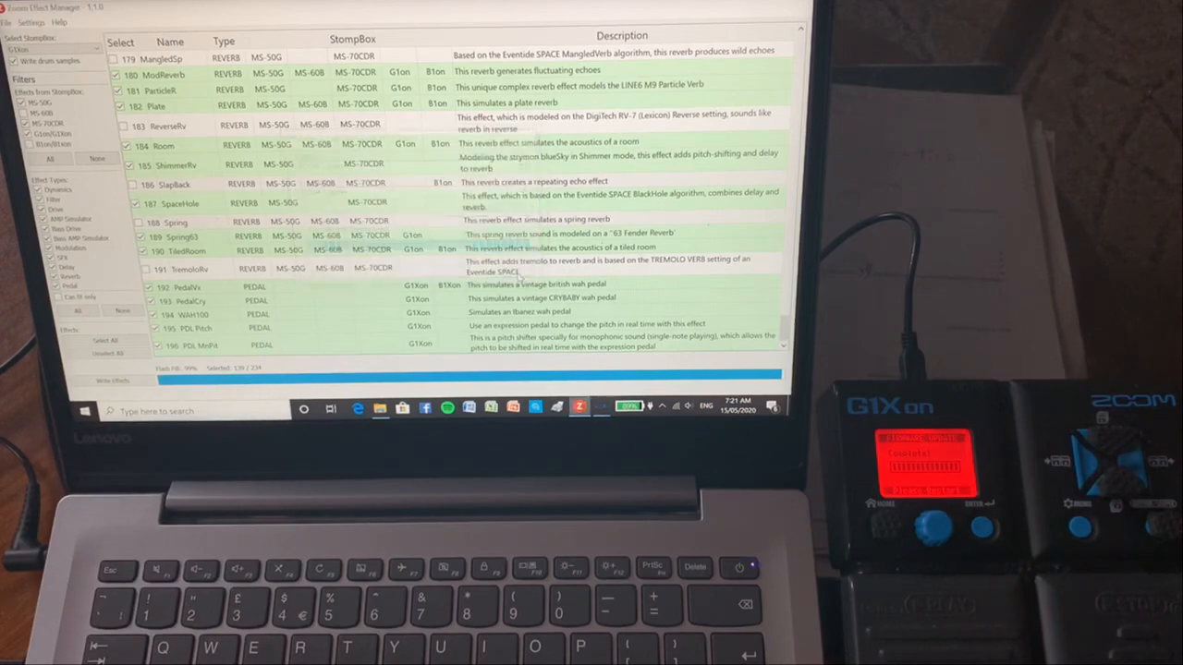